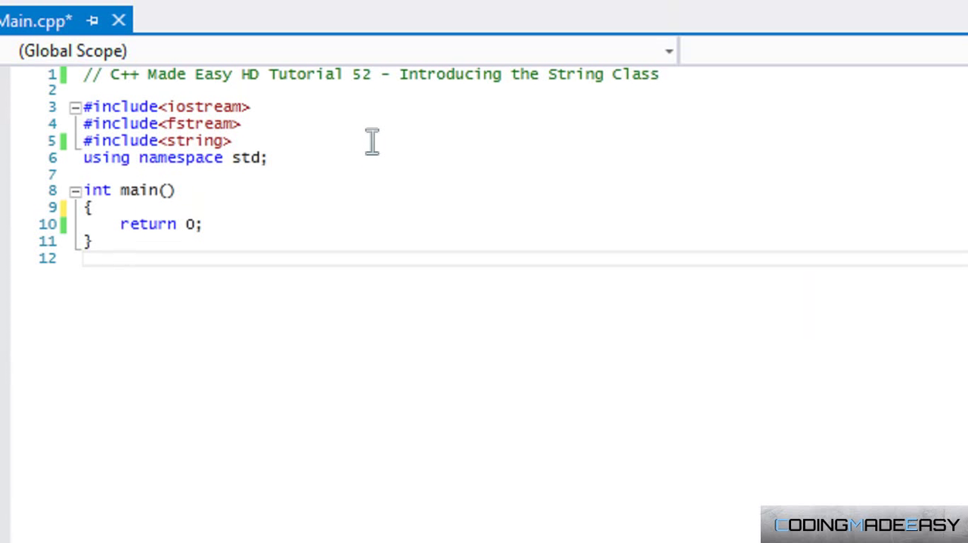
mouse_move(321, 234)
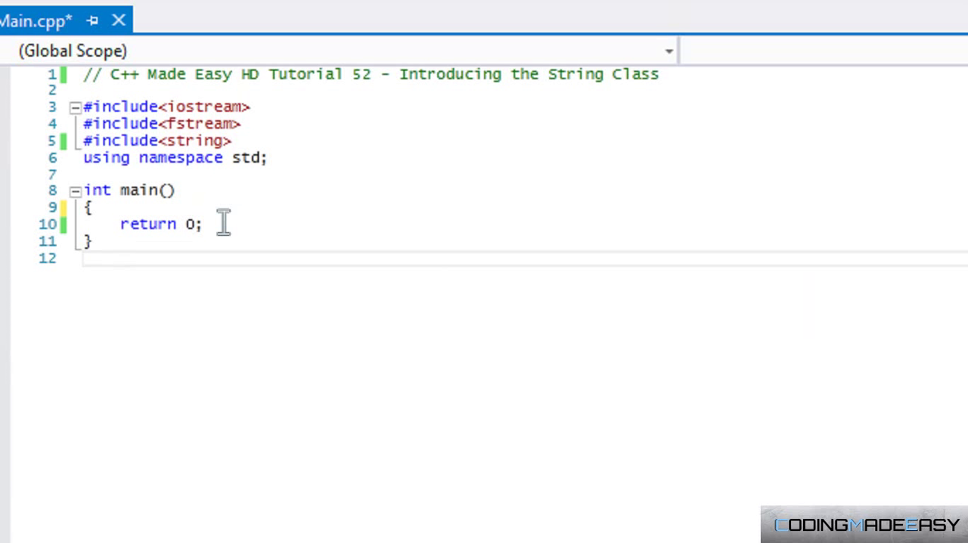
mouse_move(213, 215)
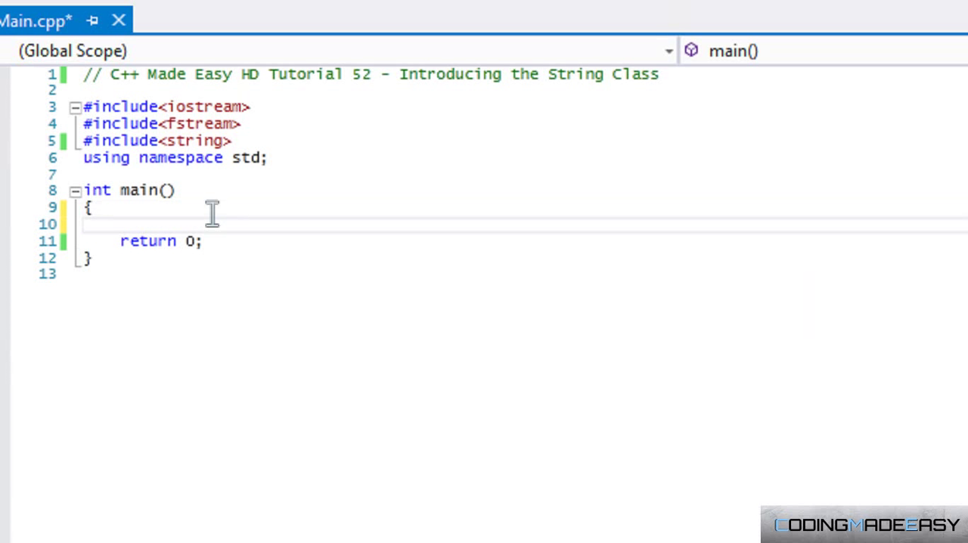
Step: Draft a throwaway cout statement in main, remove it, and leave blank lines above return 0
text(cout << "t)
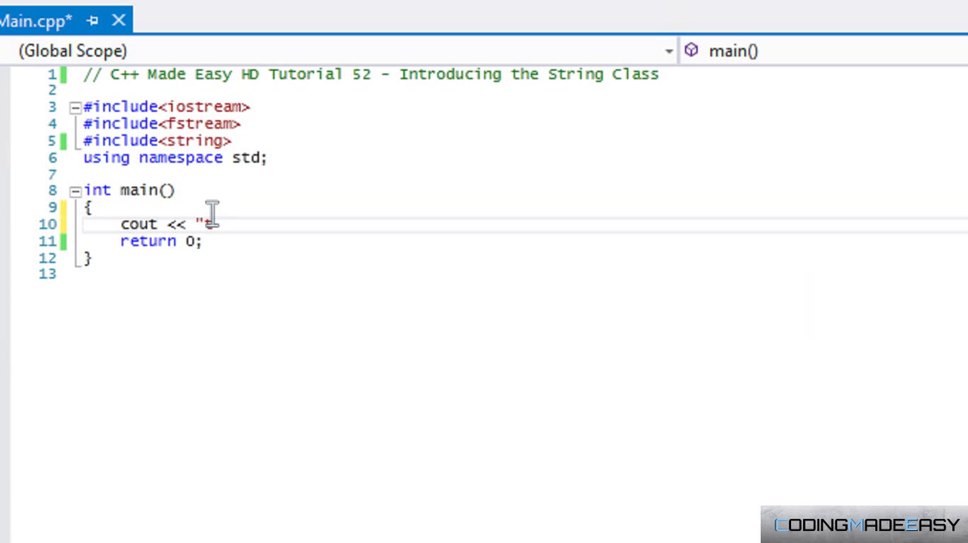
text(lkjskjt" <<)
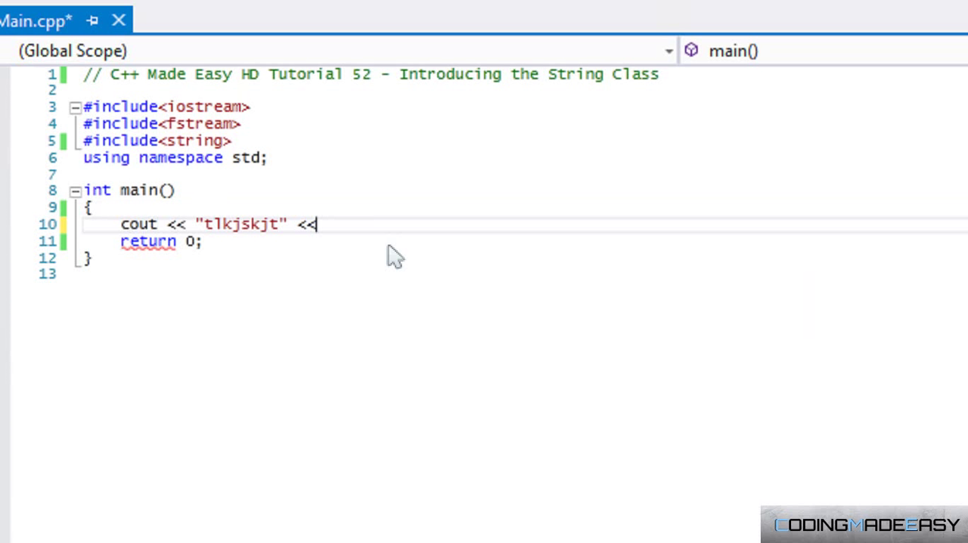
key(BackSpace)
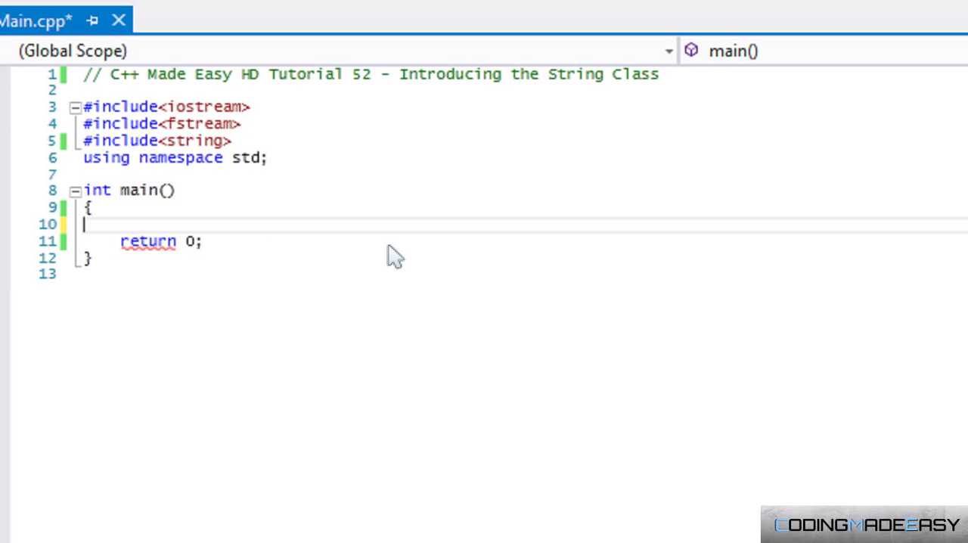
key(Backspace)
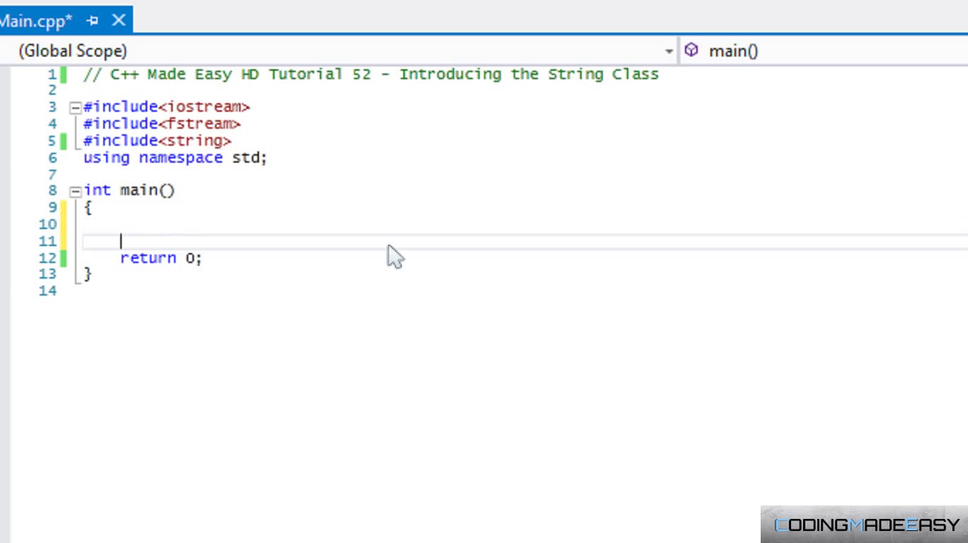
Step: Delete the extra blank line so one empty line remains before return 0 and place the cursor there
key(Backspace)
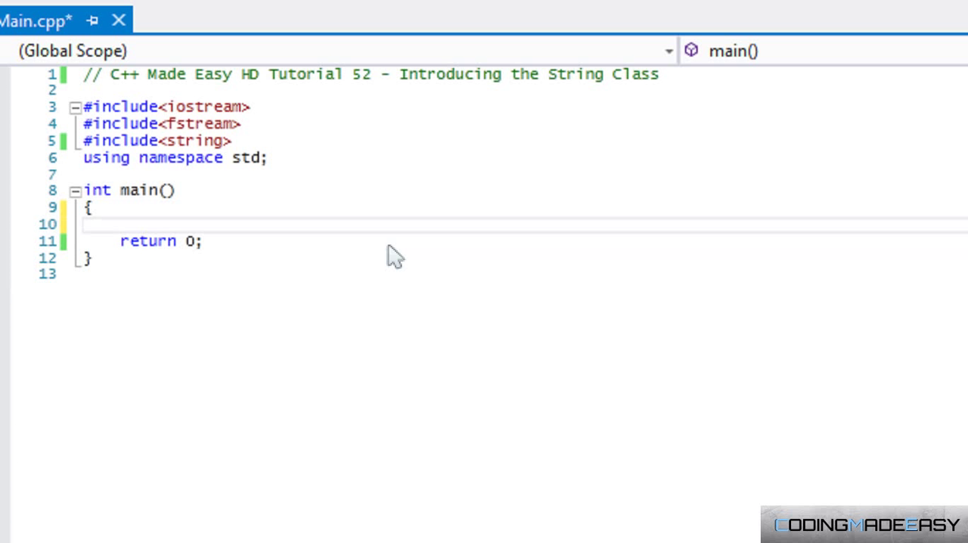
click(120, 224)
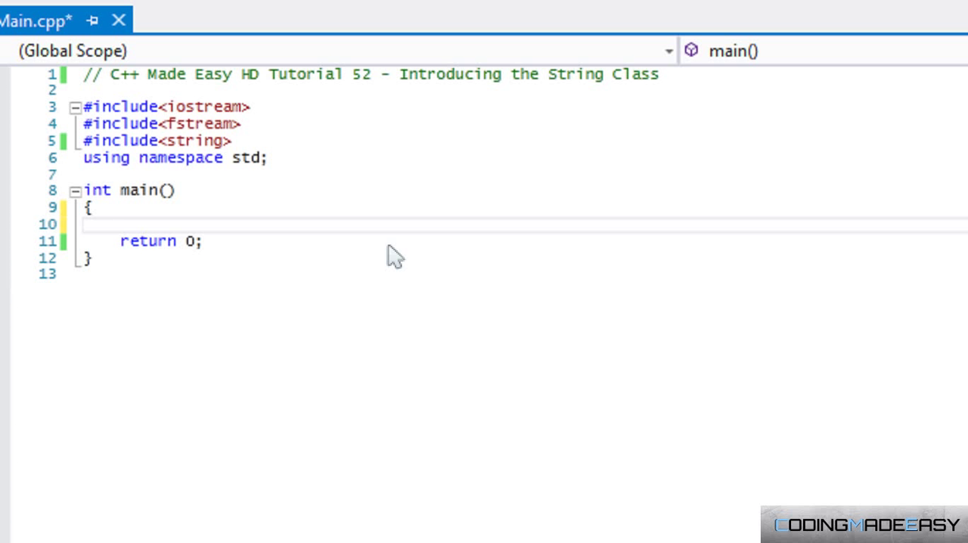
click(118, 224)
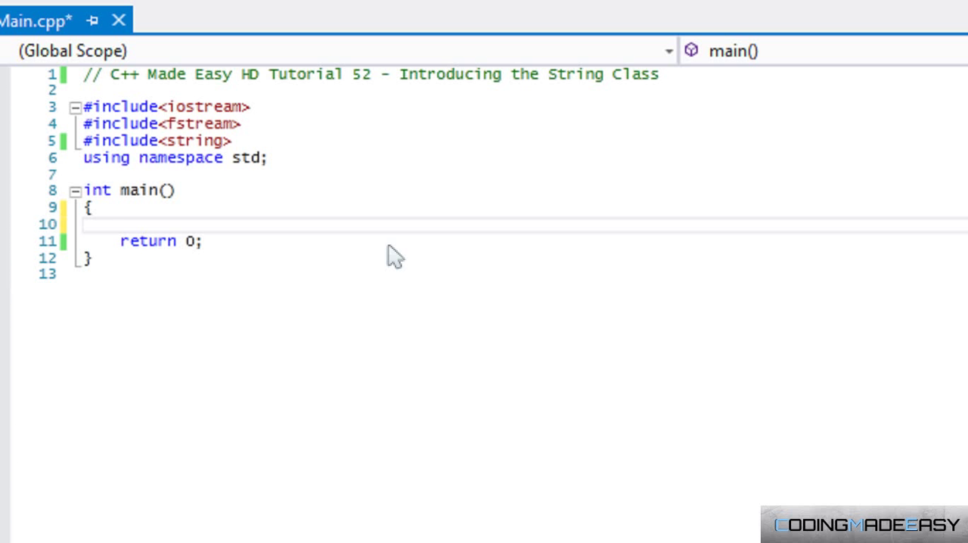
click(121, 224)
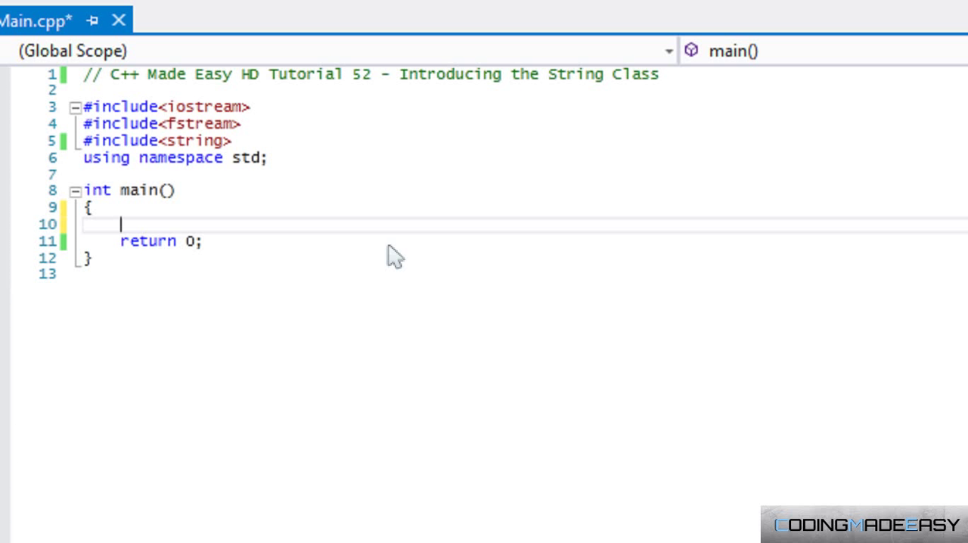
Step: Declare string line("this"); in main, browsing the string constructor overloads along the way
text(string)
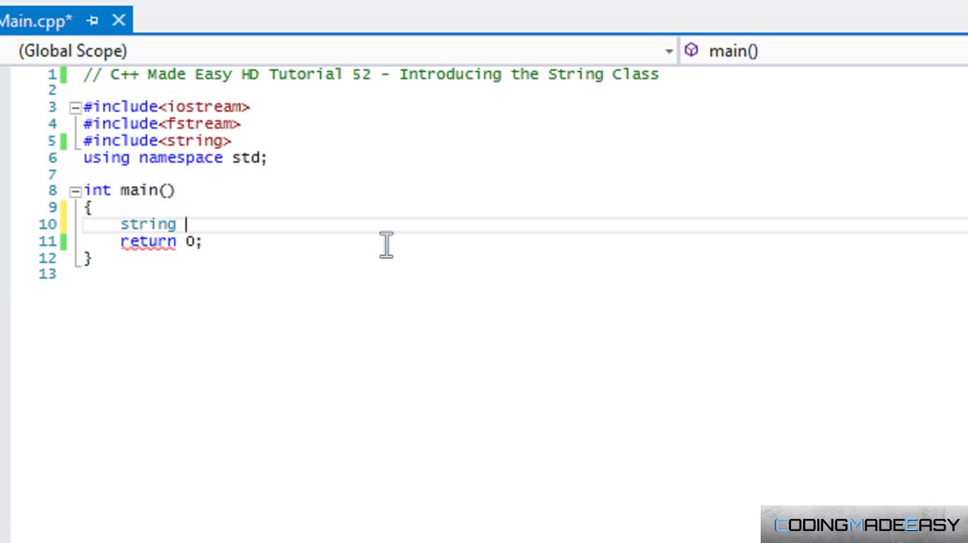
text(line =)
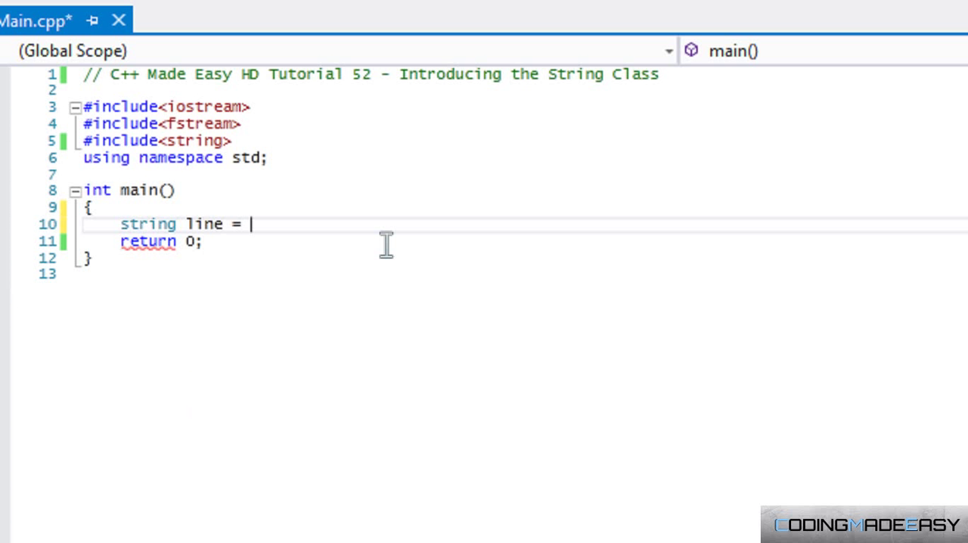
text("telksjkj)
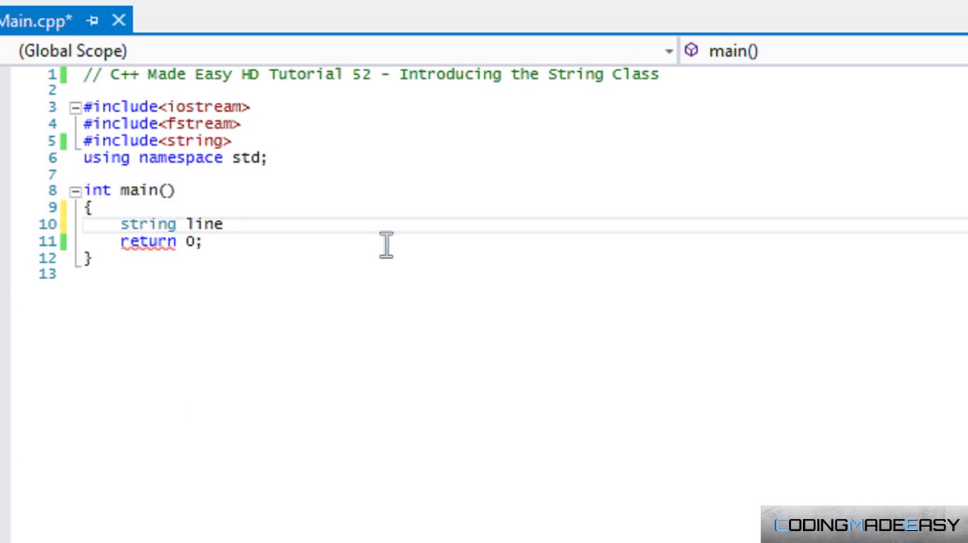
text(()
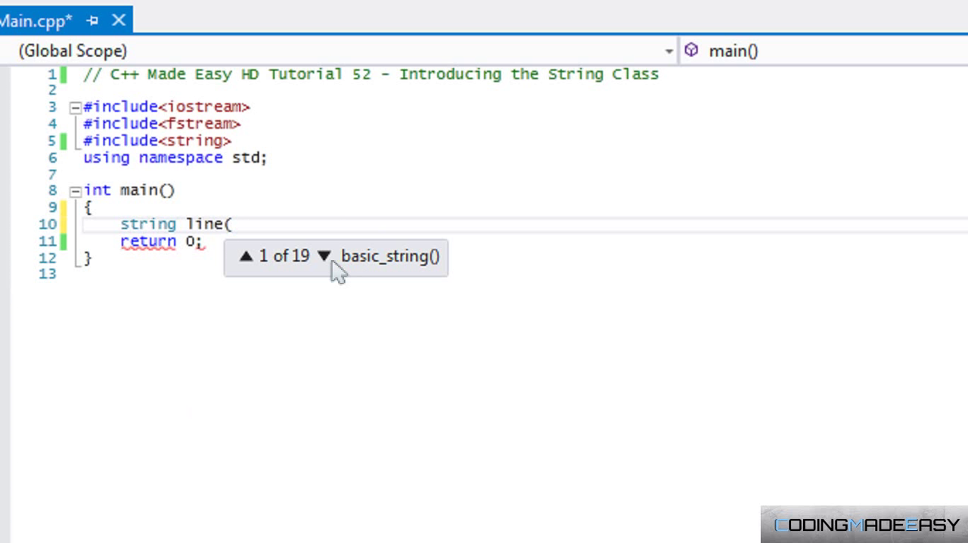
click(324, 255)
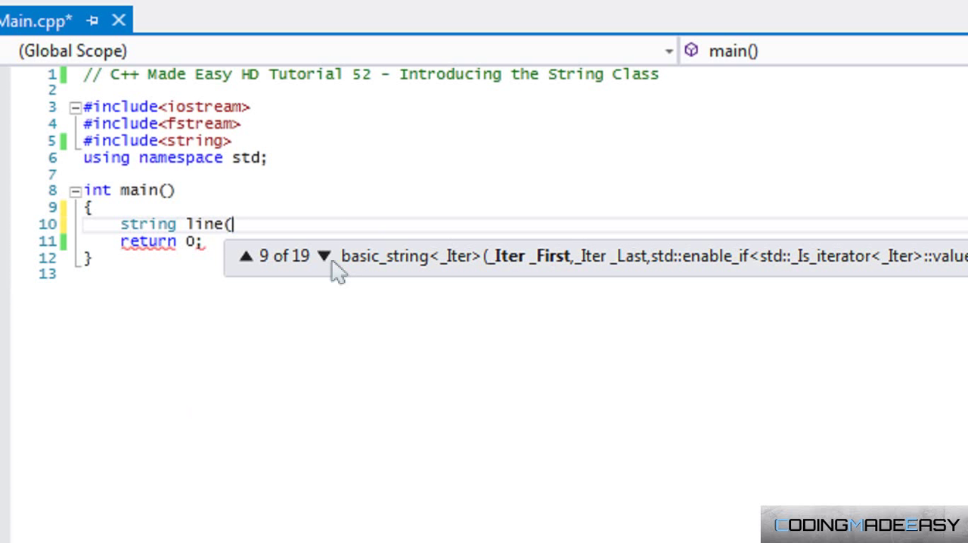
click(246, 256)
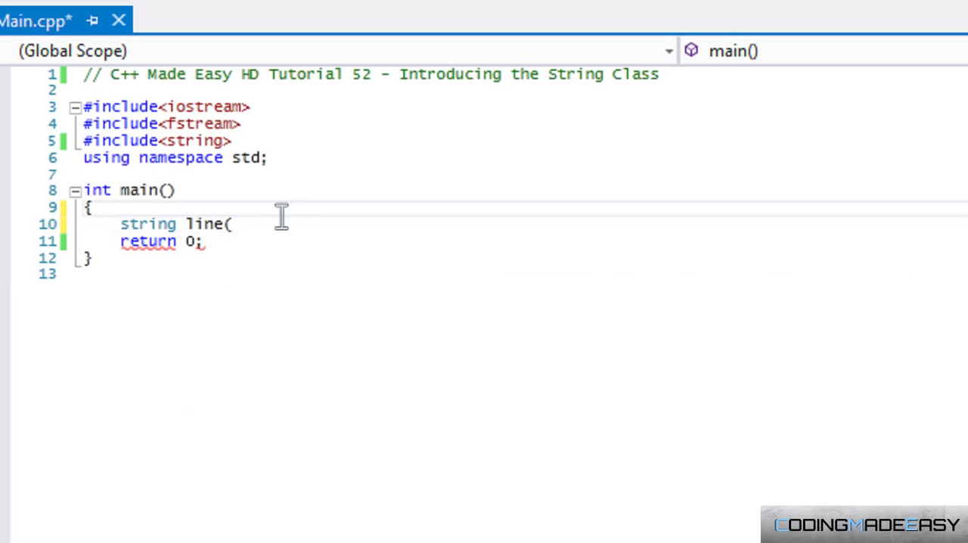
click(235, 224)
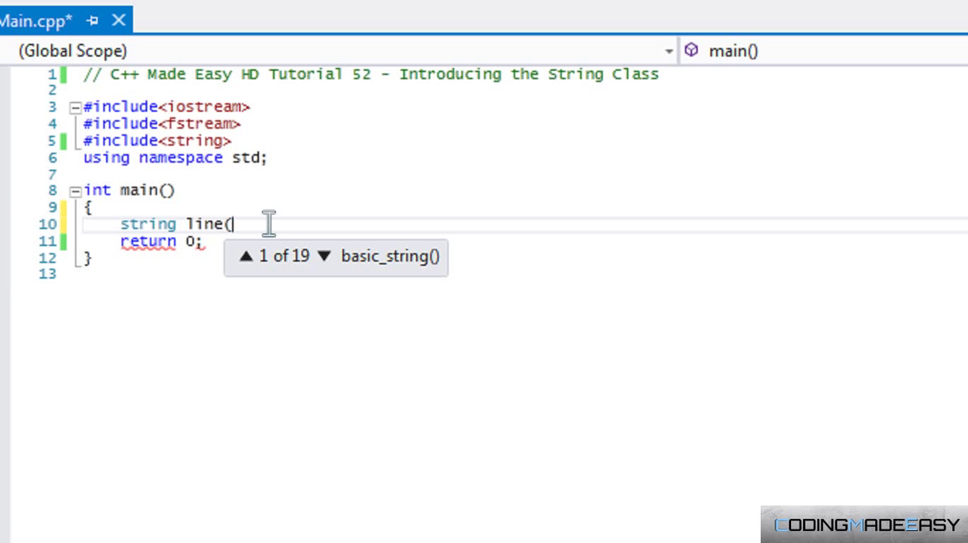
text("this)
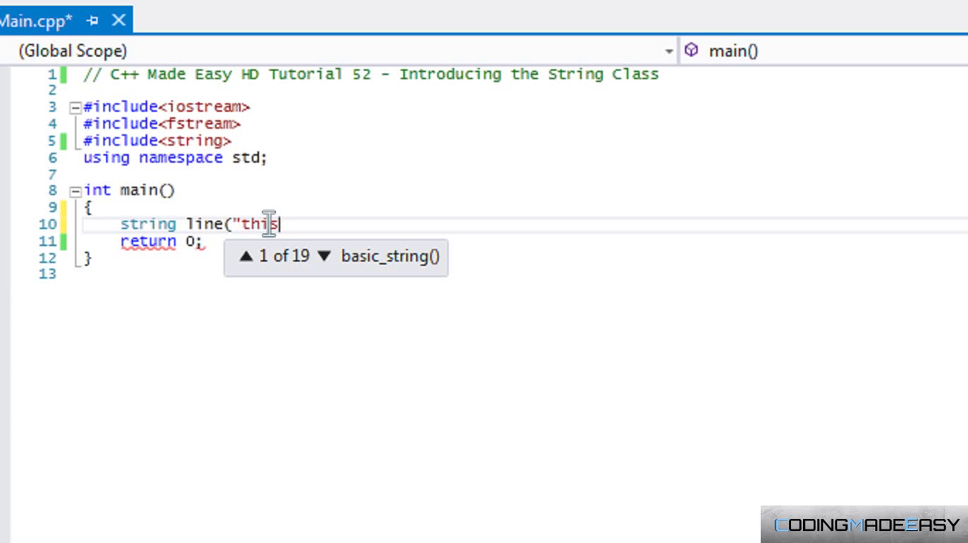
text(");)
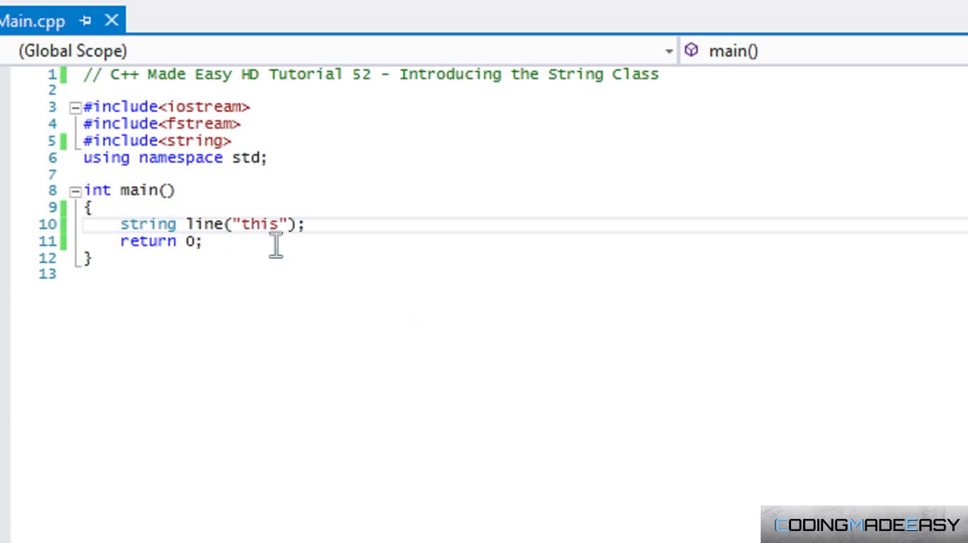
Step: Add cout << line << endl; before return 0
text(lin)
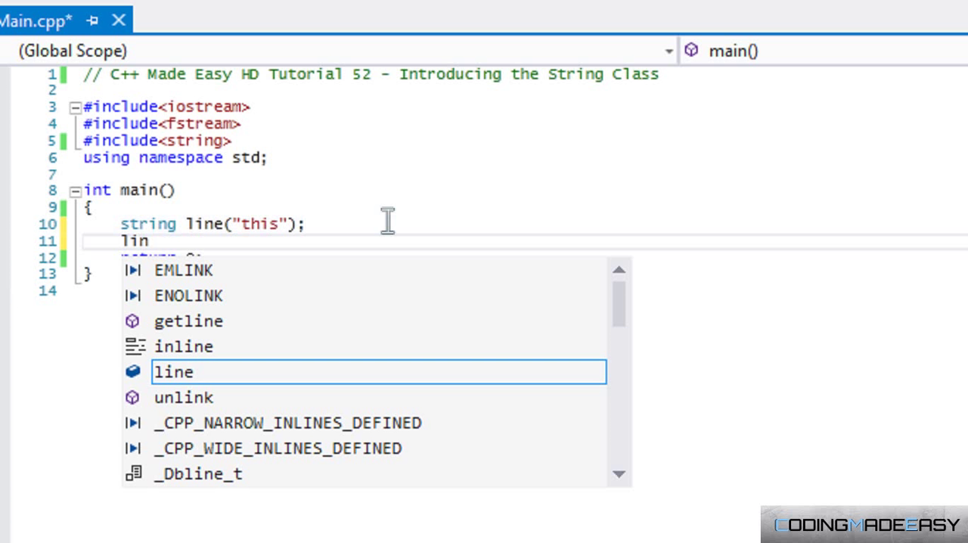
text(=;l)
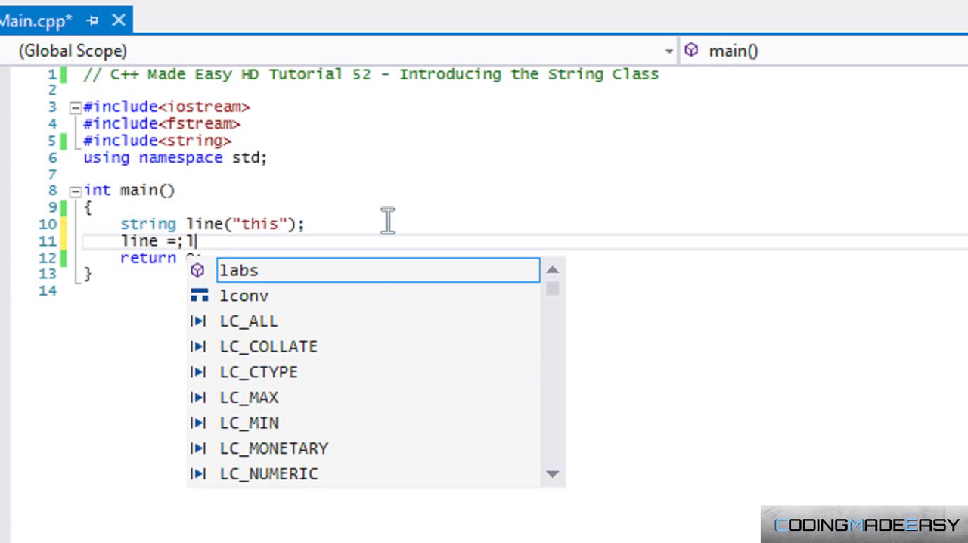
text(aksl)
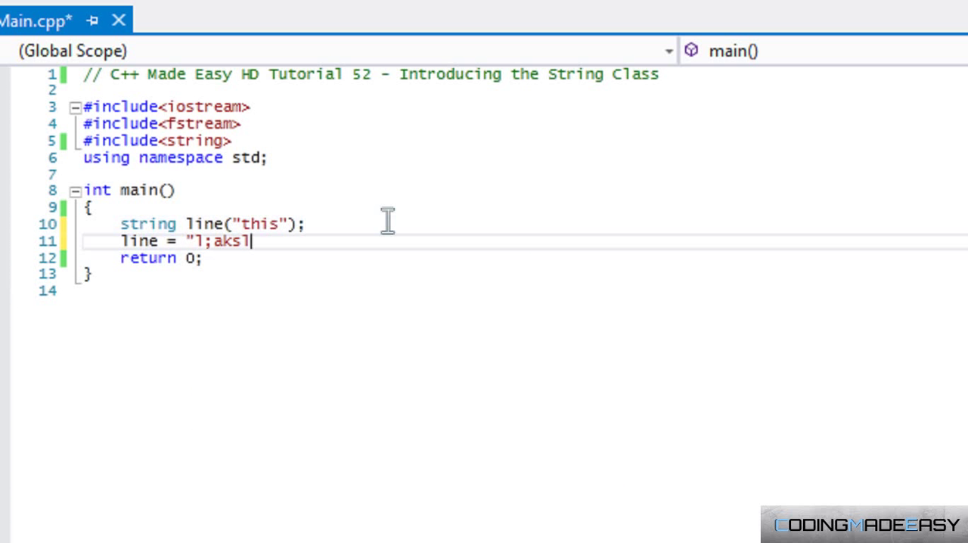
text(kd)
text(cout << line )
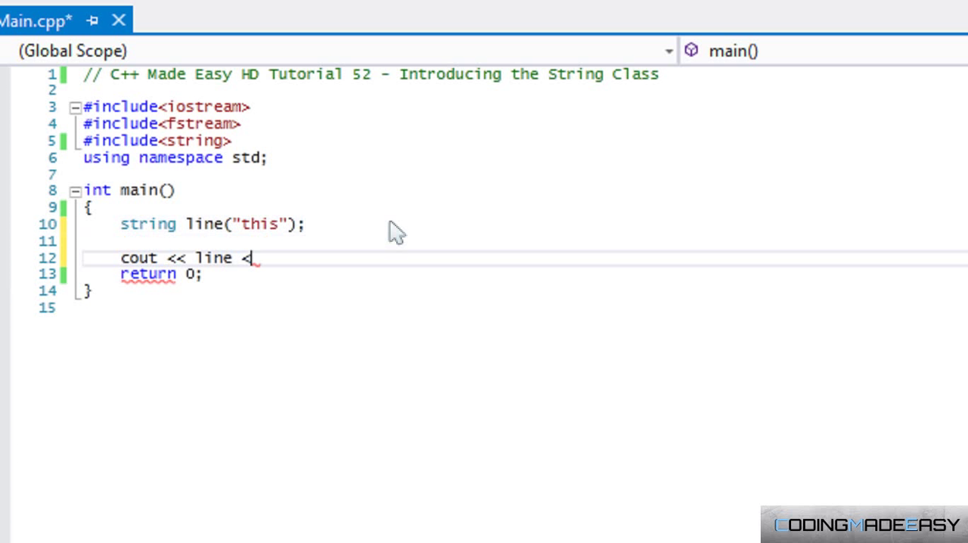
text(< endl;)
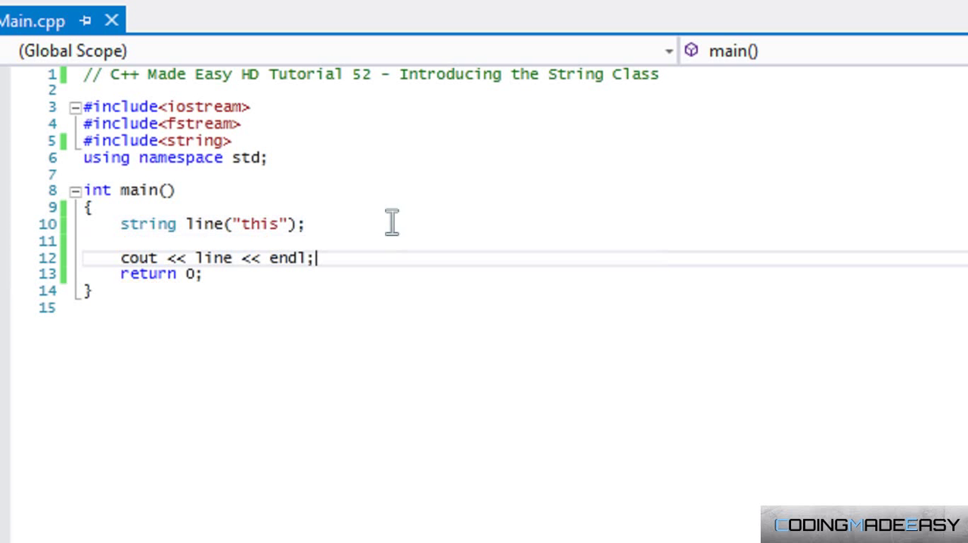
mouse_move(397, 233)
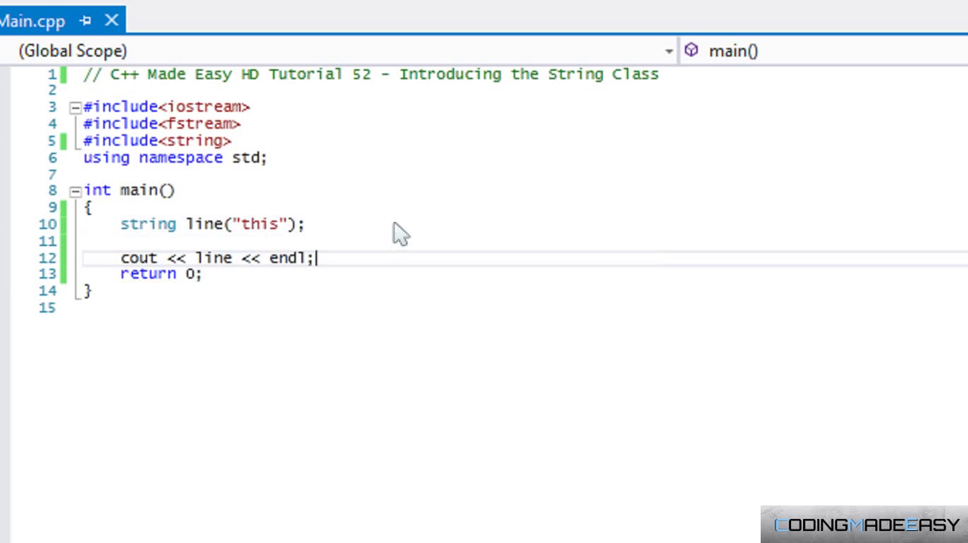
Step: Run the program and remove the stray blank line above the cout statement
key(F5)
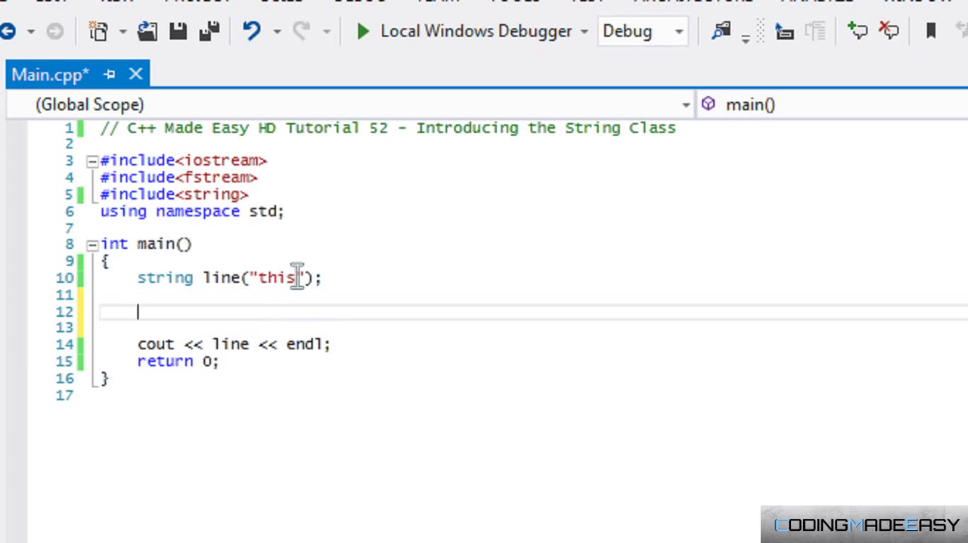
key(Backspace)
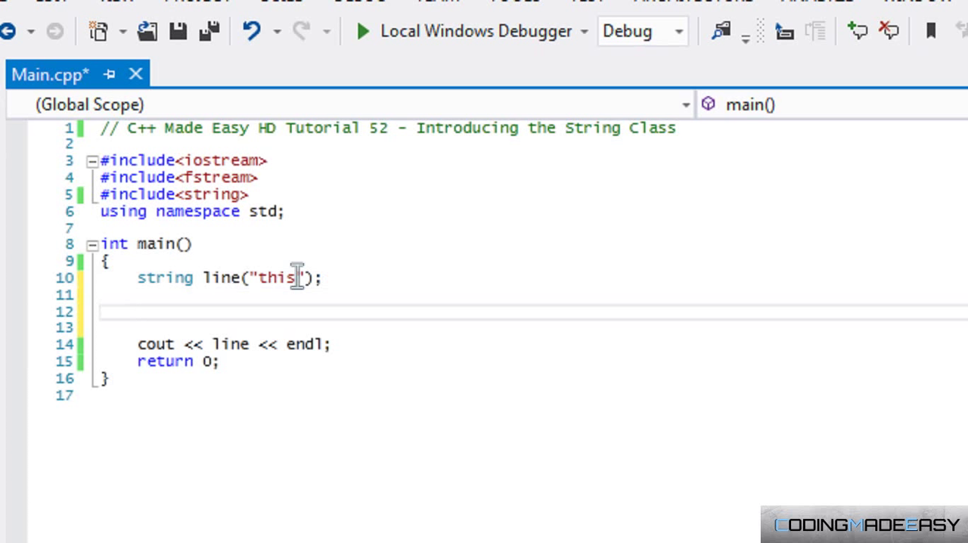
mouse_move(224, 278)
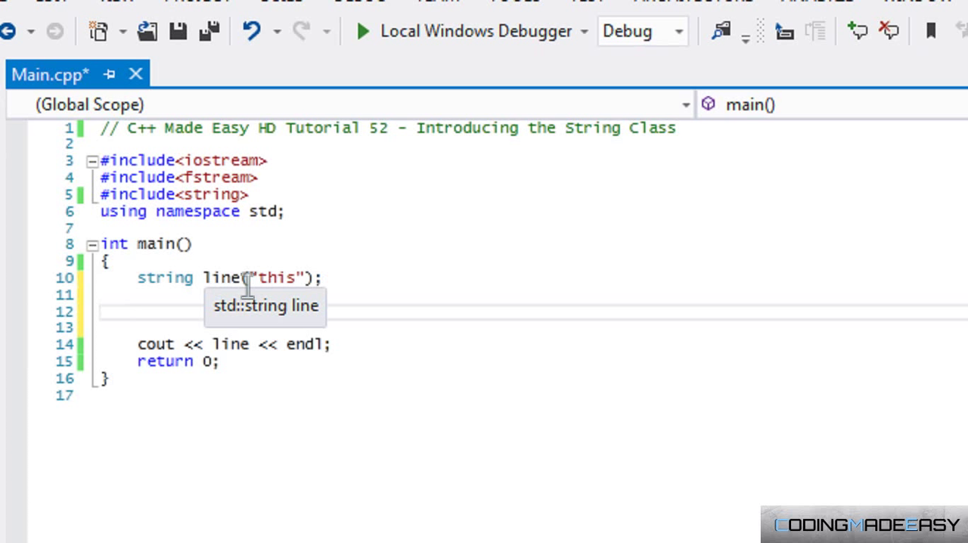
Step: Start a char array declaration below the string, dismissing autocomplete
text(char)
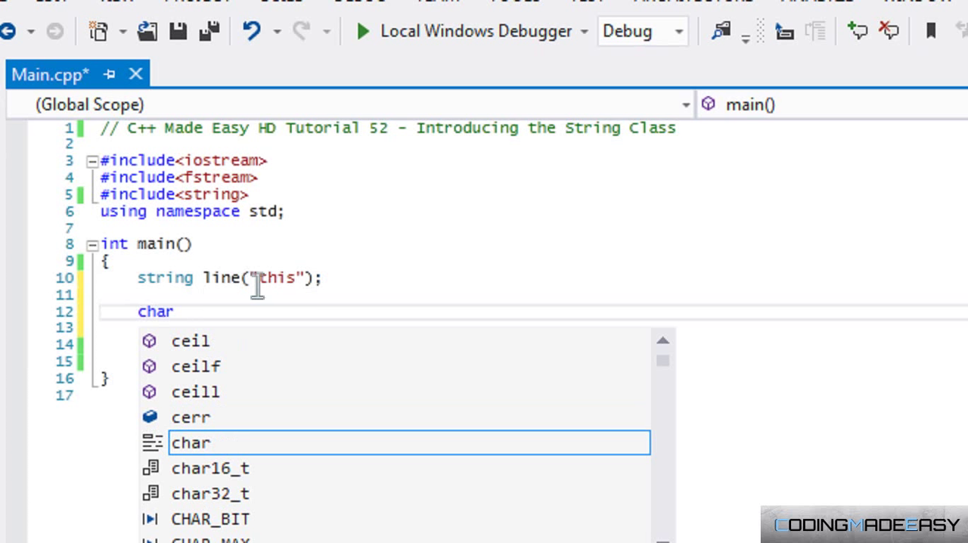
key(escape)
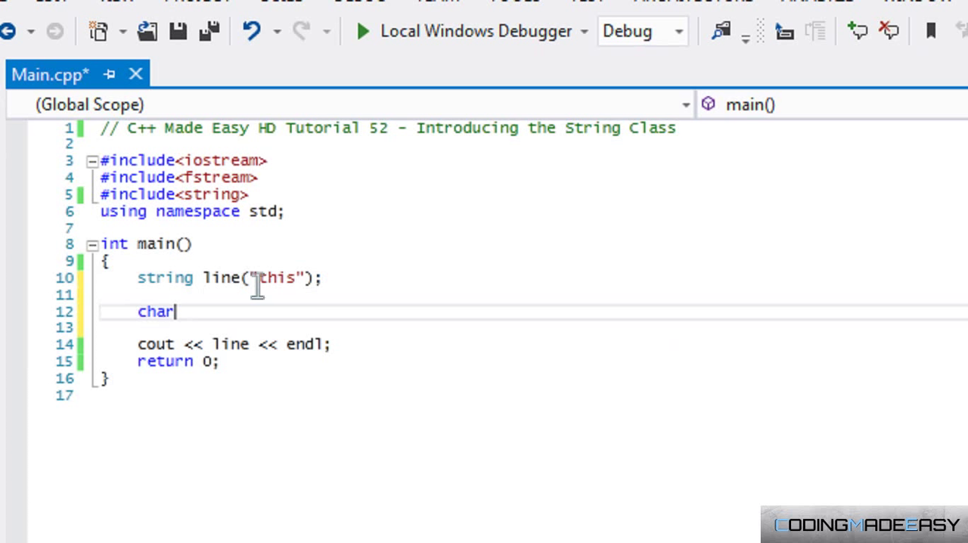
key(BackSpace)
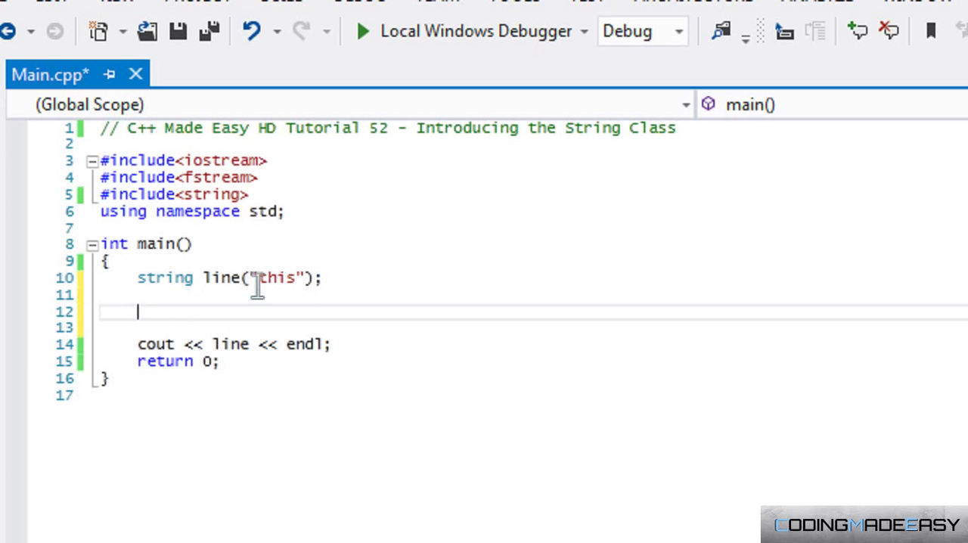
text(char [)
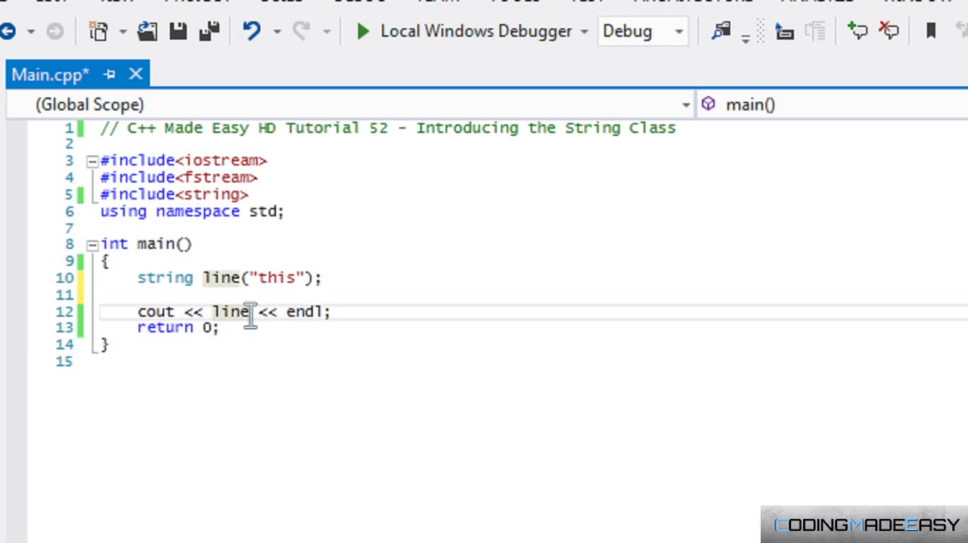
Step: Print line[0] instead of line, run to see t, and close the console
text([0])
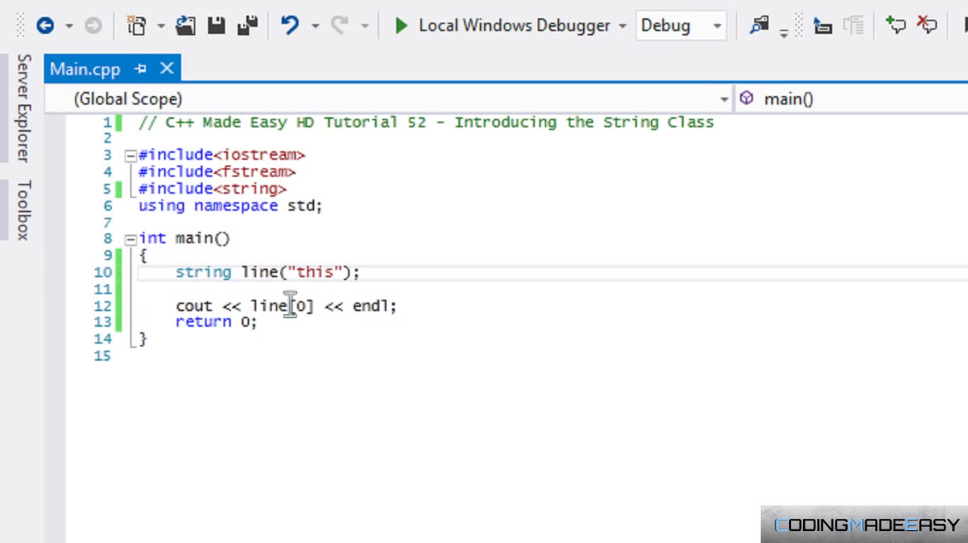
mouse_move(269, 306)
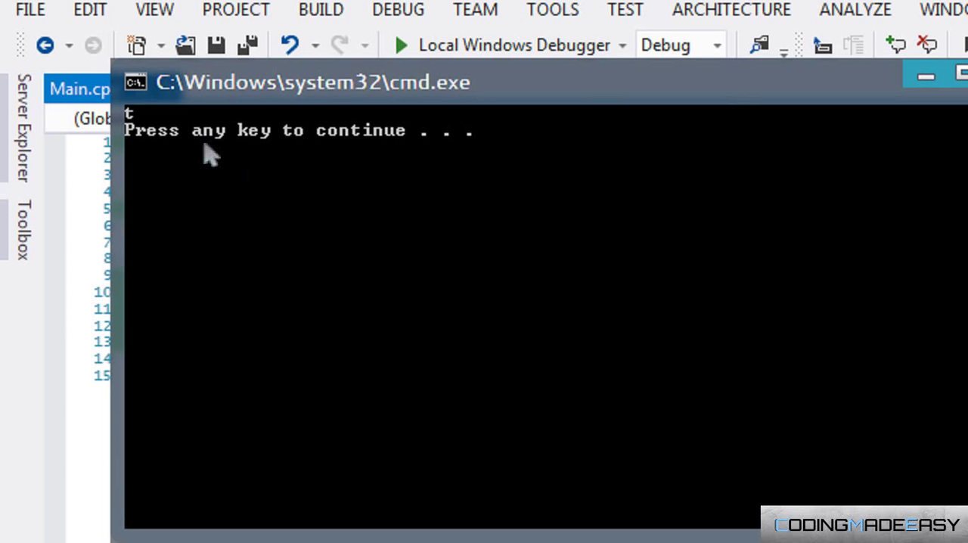
key(enter)
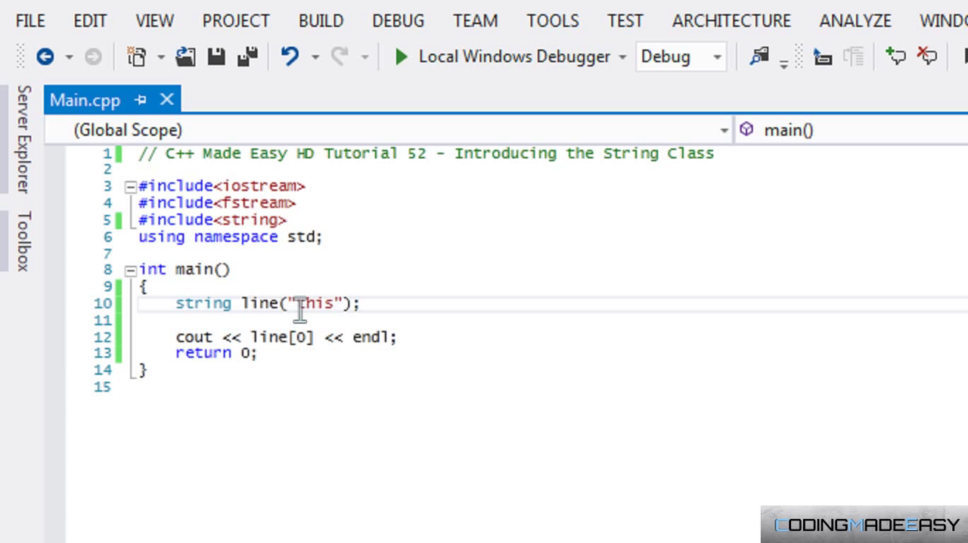
Step: Replace line[0] with line.at(0) in the output statement
double_click(318, 303)
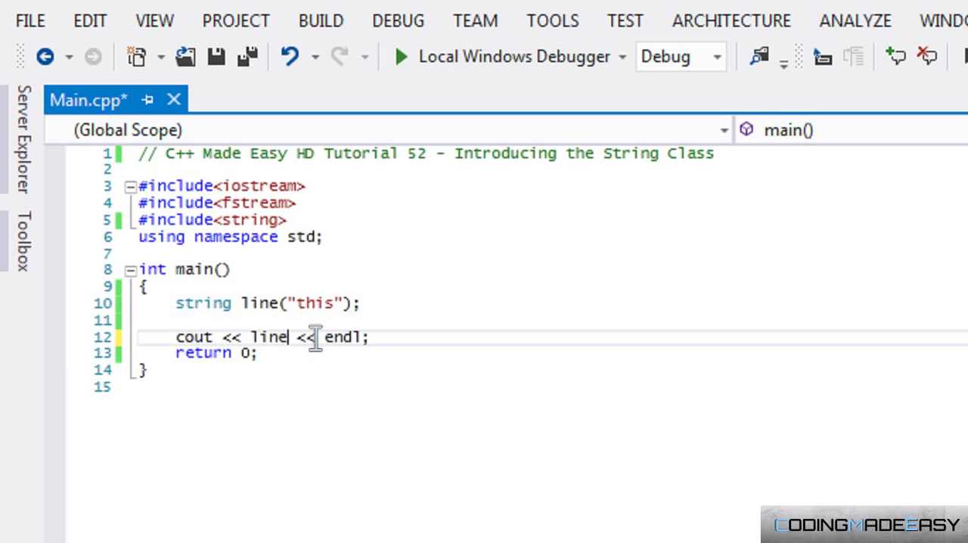
text(.at)
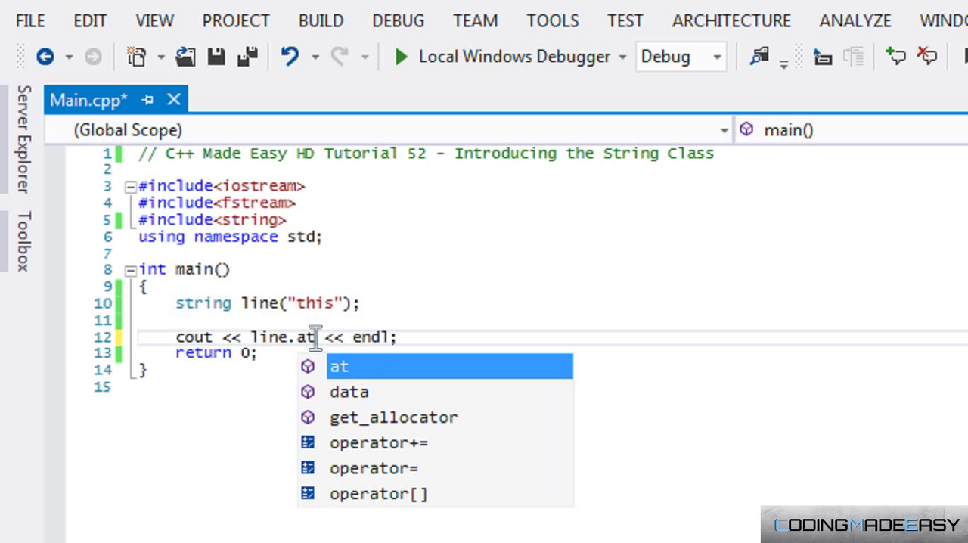
text((0)
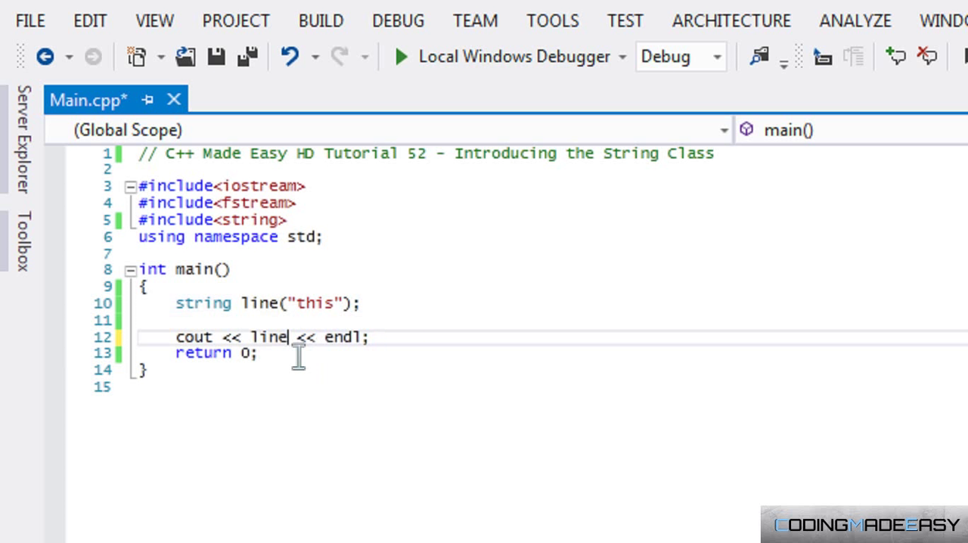
text(.a)
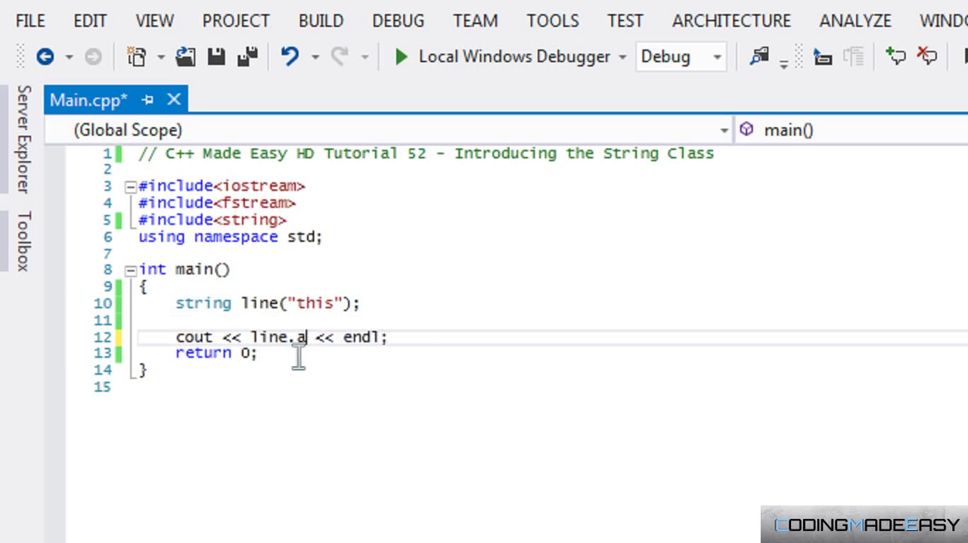
text(r)
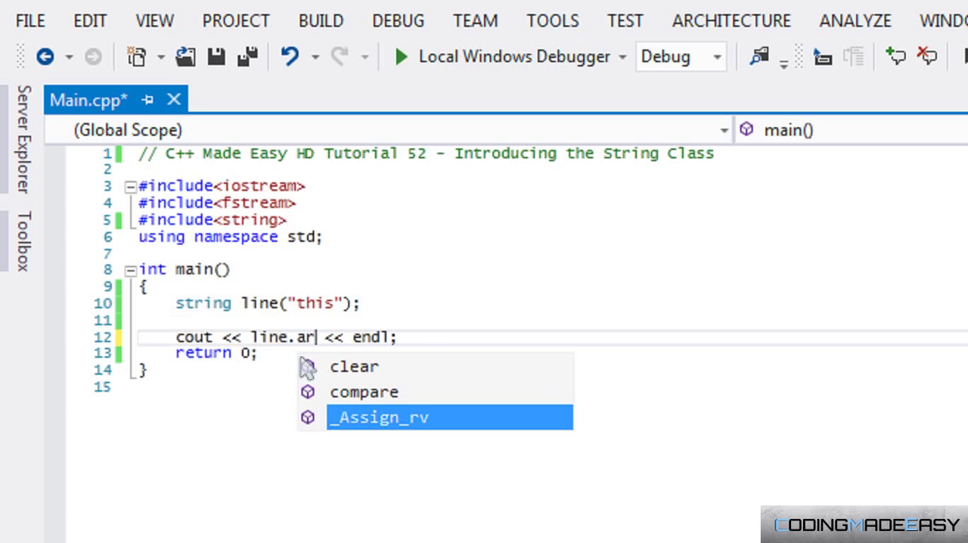
text(t(0))
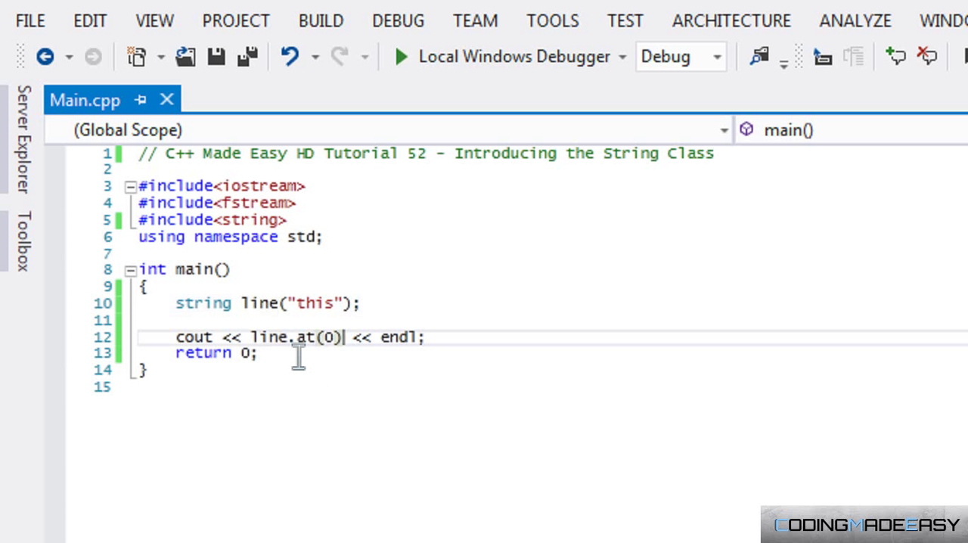
Step: Run the program, confirm rebuilding, see t printed, and close the console
click(401, 56)
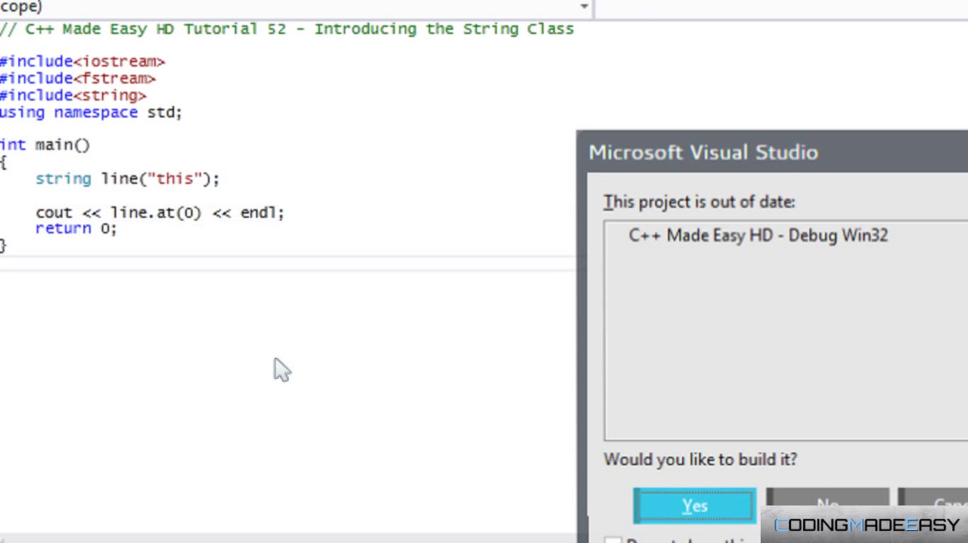
click(693, 506)
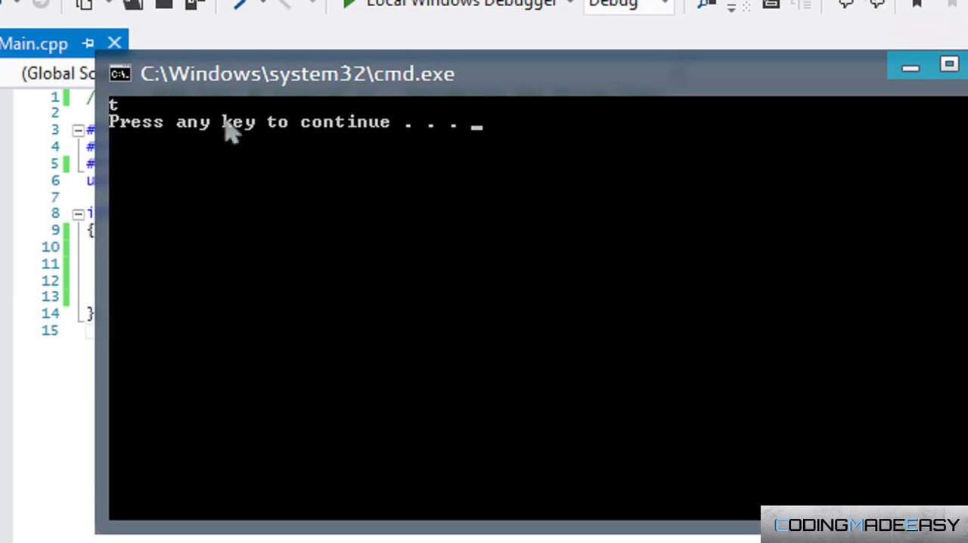
key(enter)
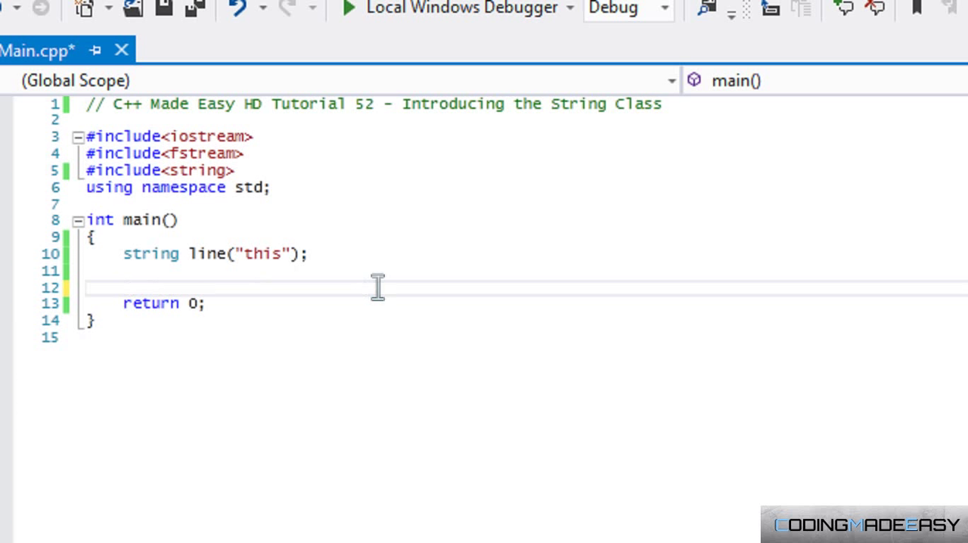
Step: Abandon a strlen call and declare int length = line.length(); instead
text(strlen()
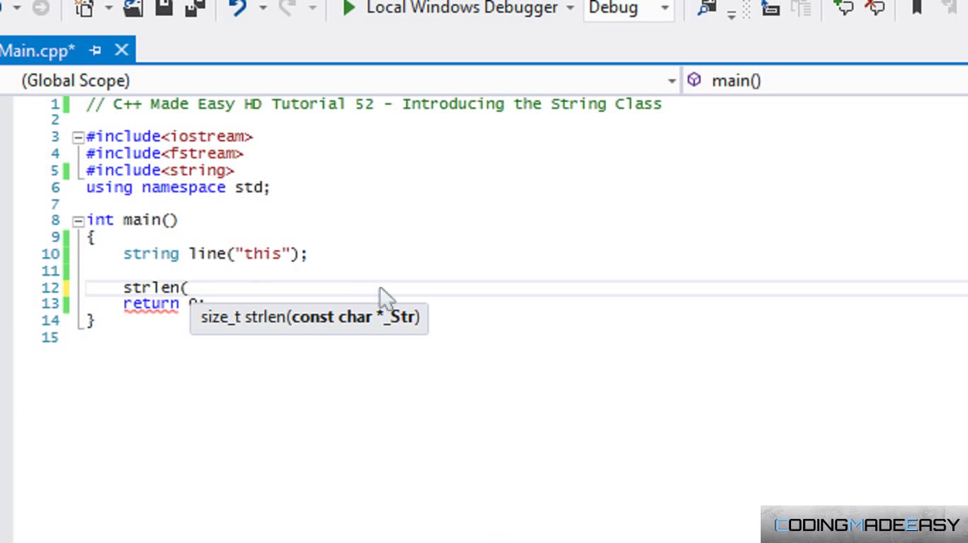
key(BackSpace)
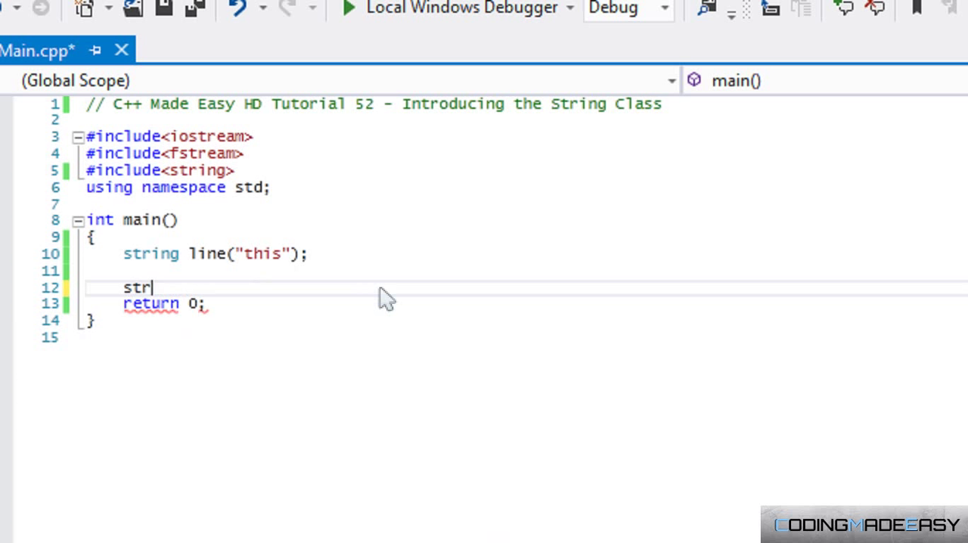
key(BackSpace)
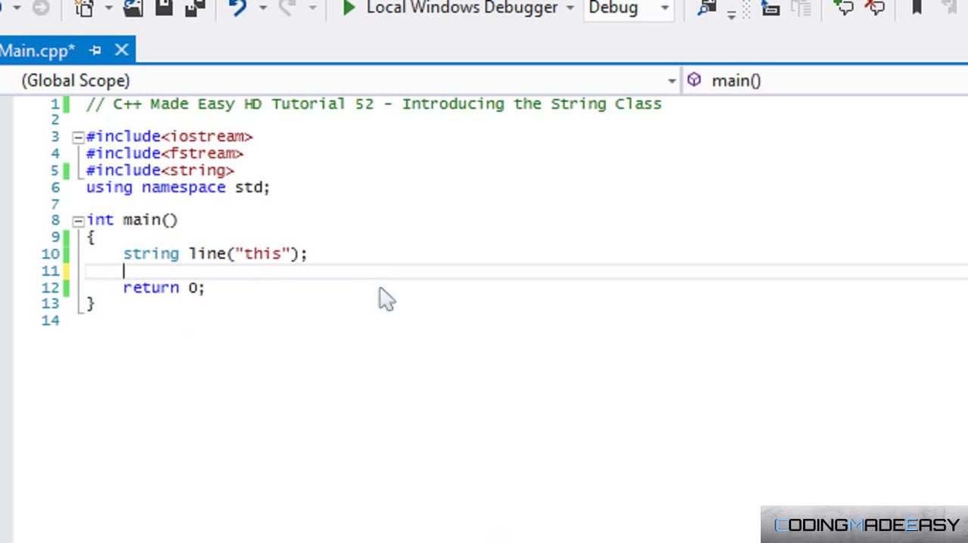
text(int lenght)
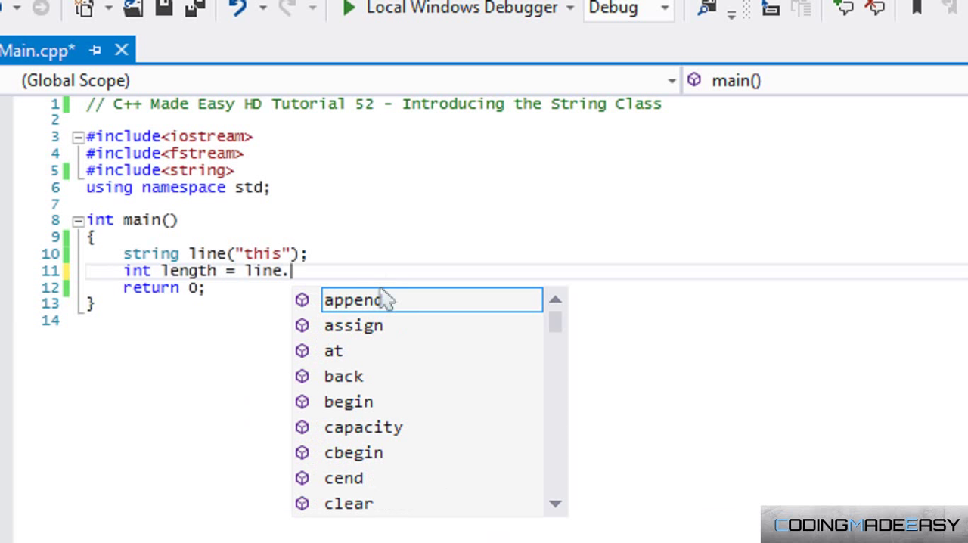
text(length;)
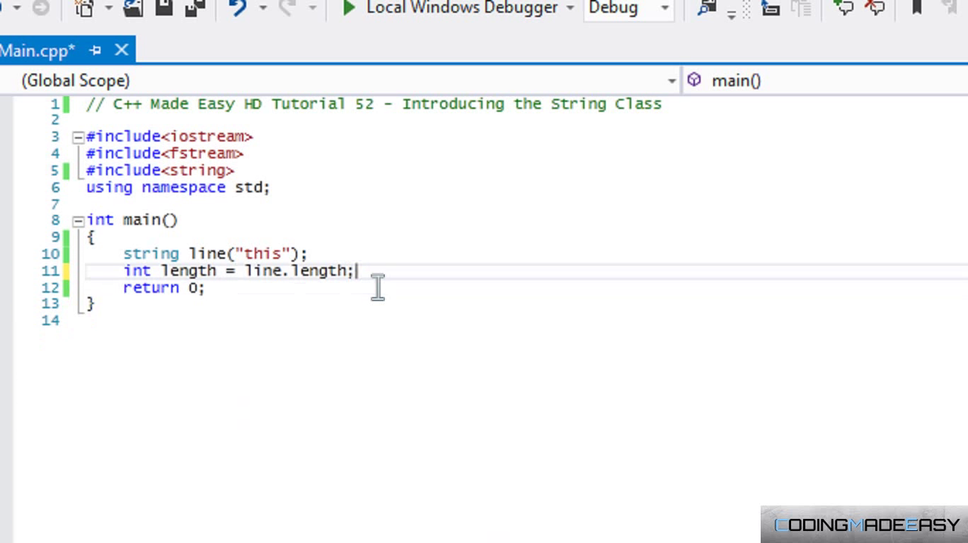
text(())
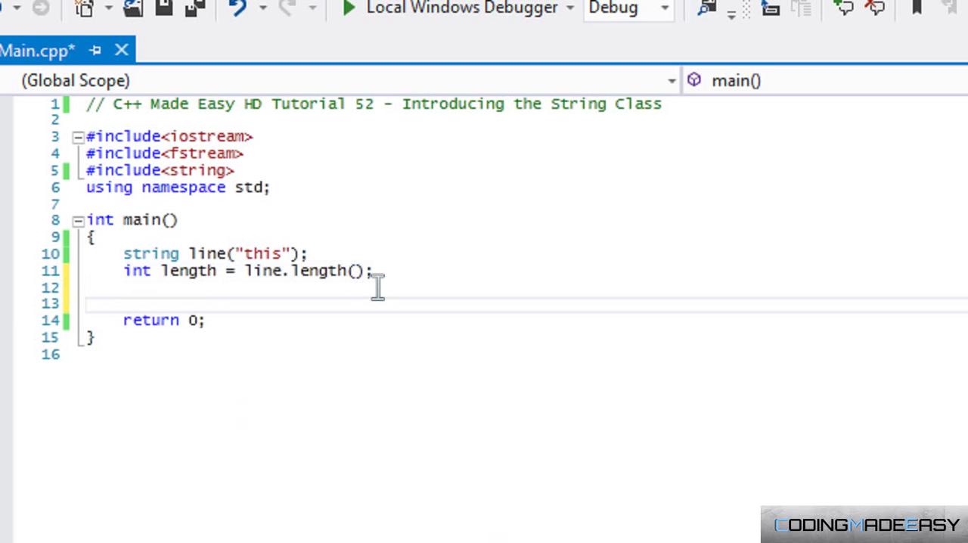
Step: Add cout << length << endl; to print the length
text(cout <<)
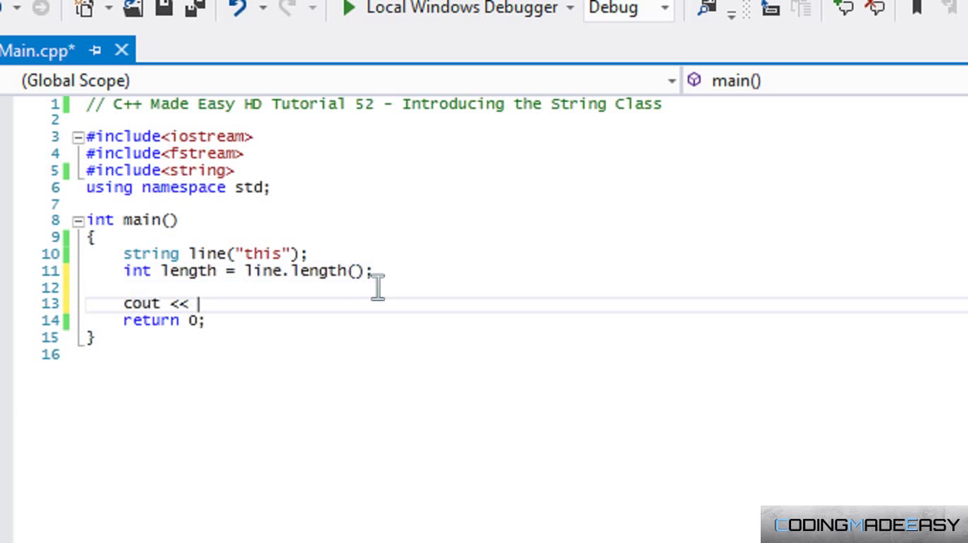
text(length <<)
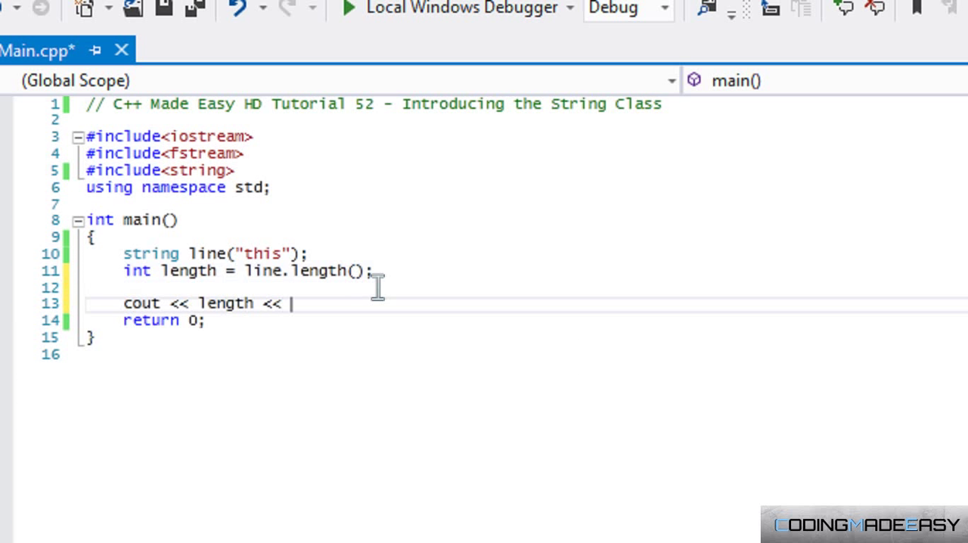
text(endl;)
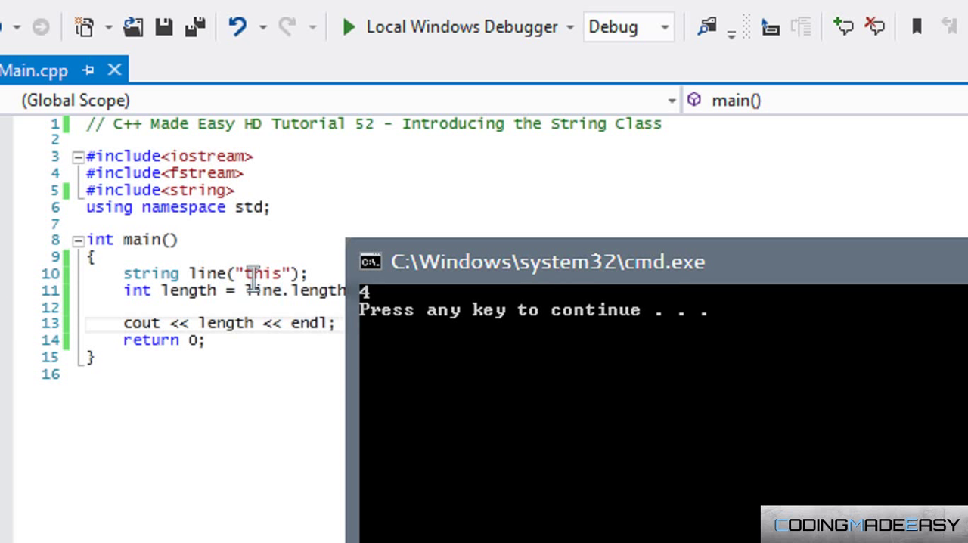
mouse_move(407, 325)
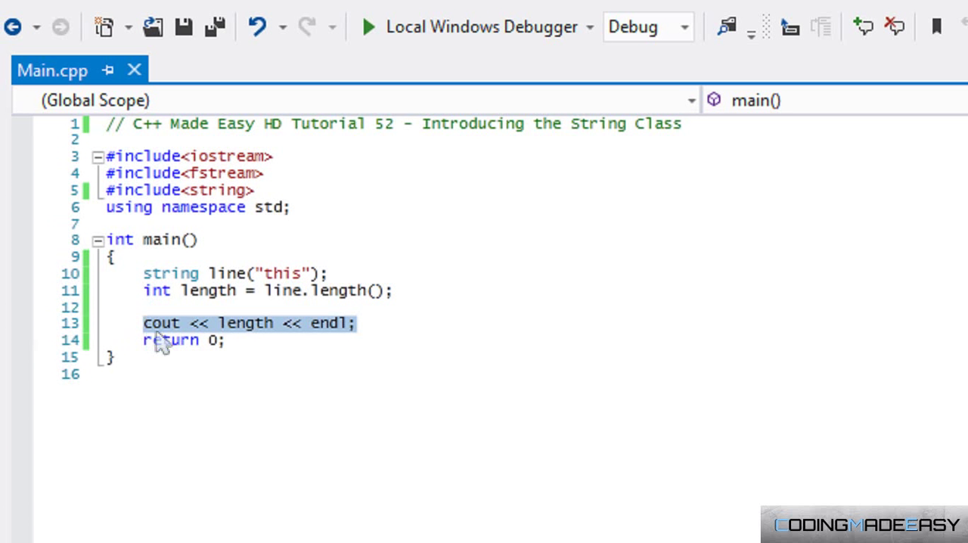
Step: Replace the length print with a for loop over i from 0 to line.length()
key(Delete)
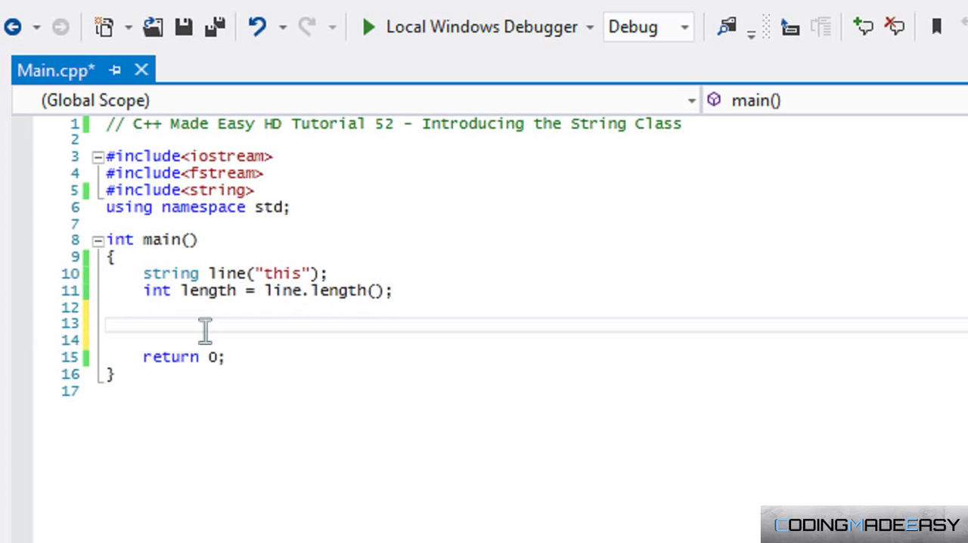
click(144, 324)
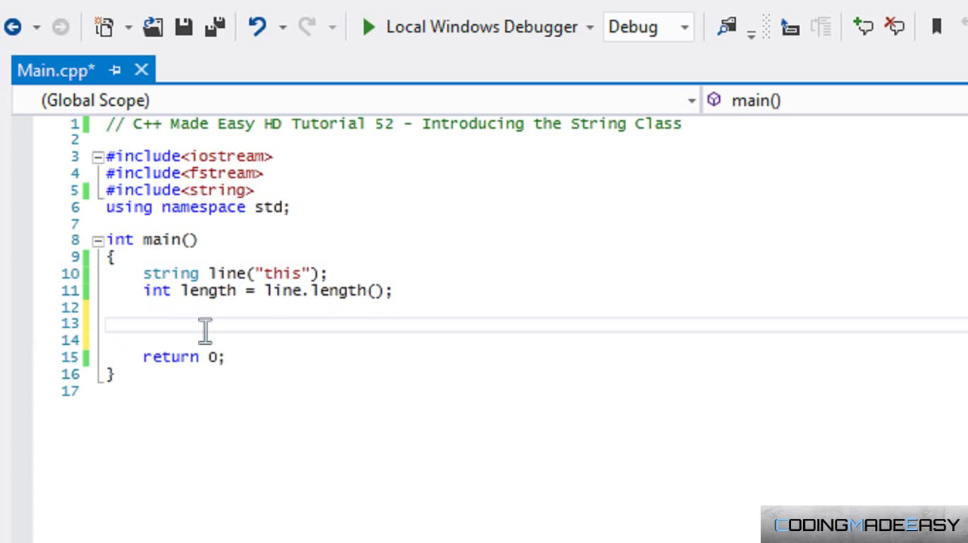
text(f)
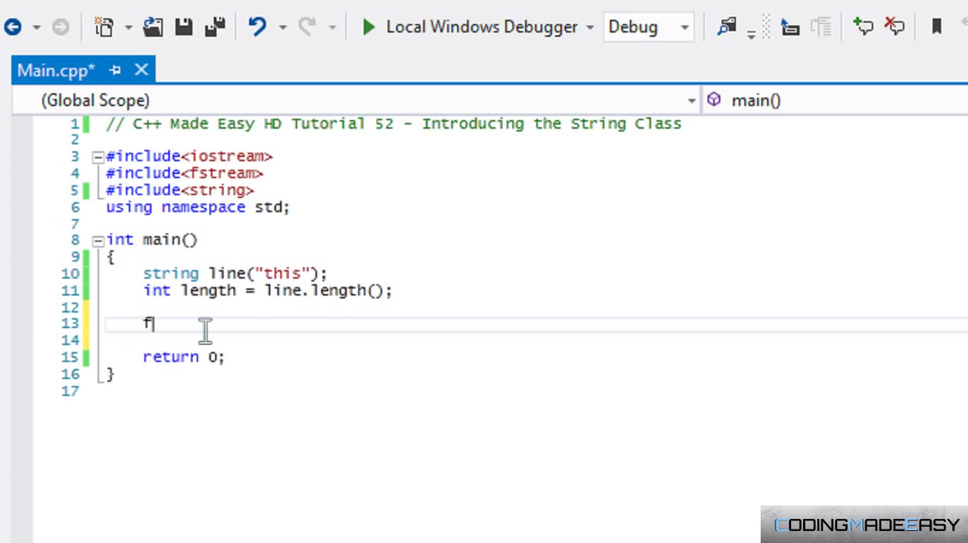
text(or(int i)
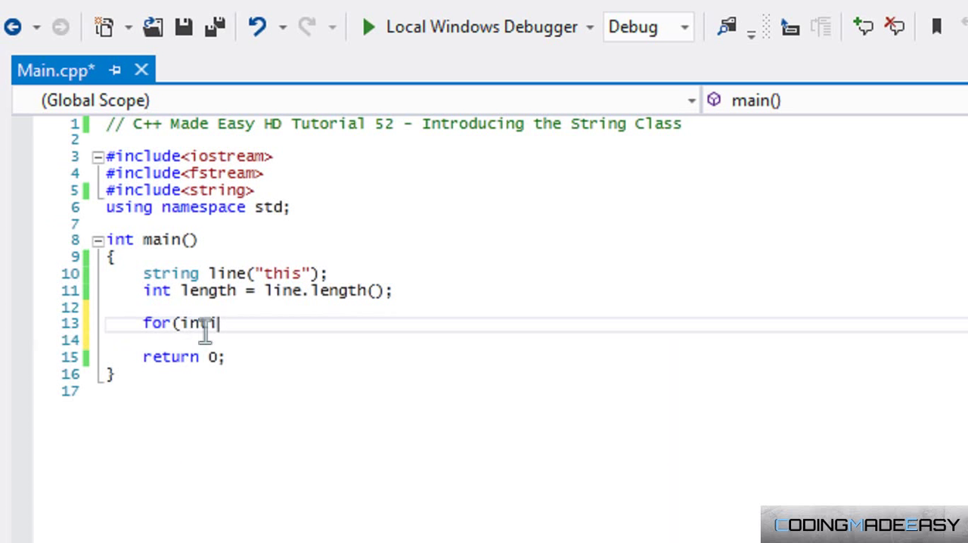
text(i =)
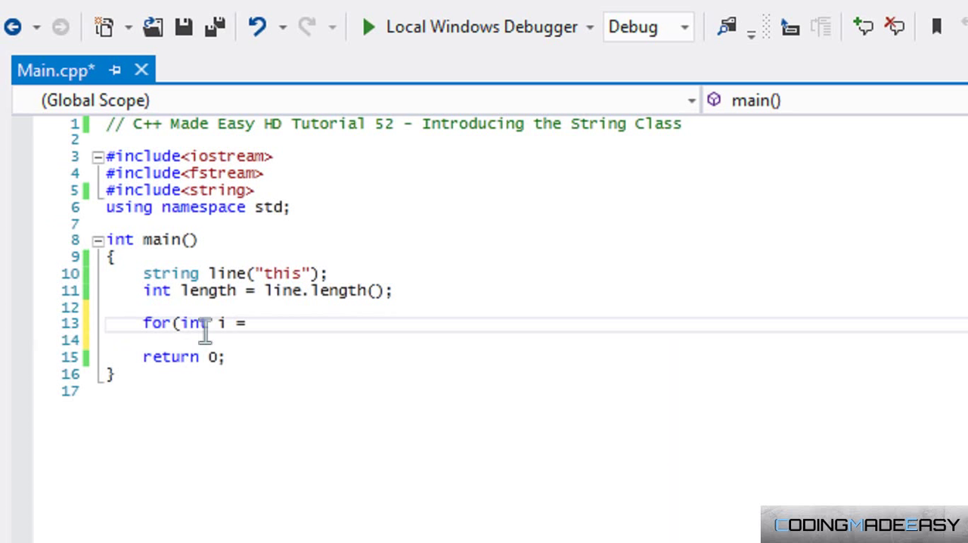
text(0; i <)
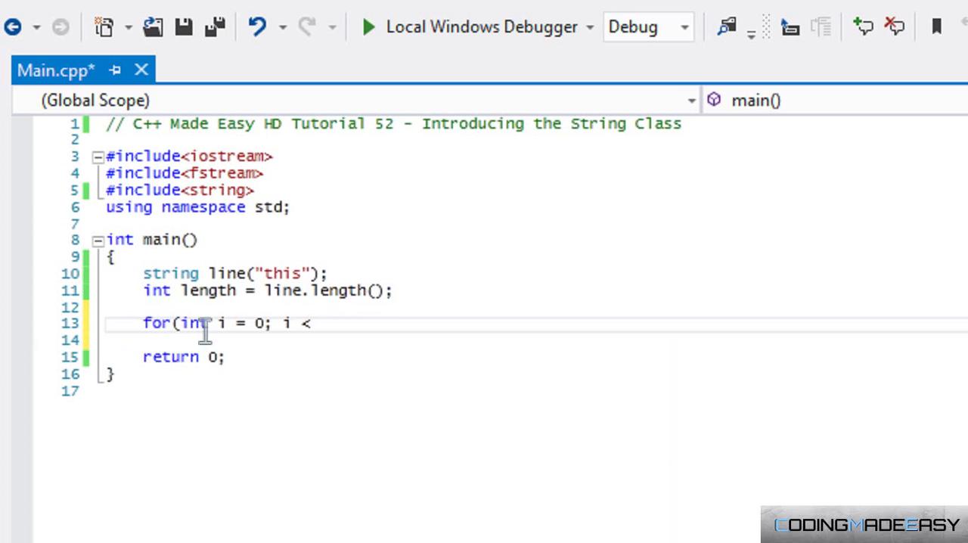
text(line.length(); i)
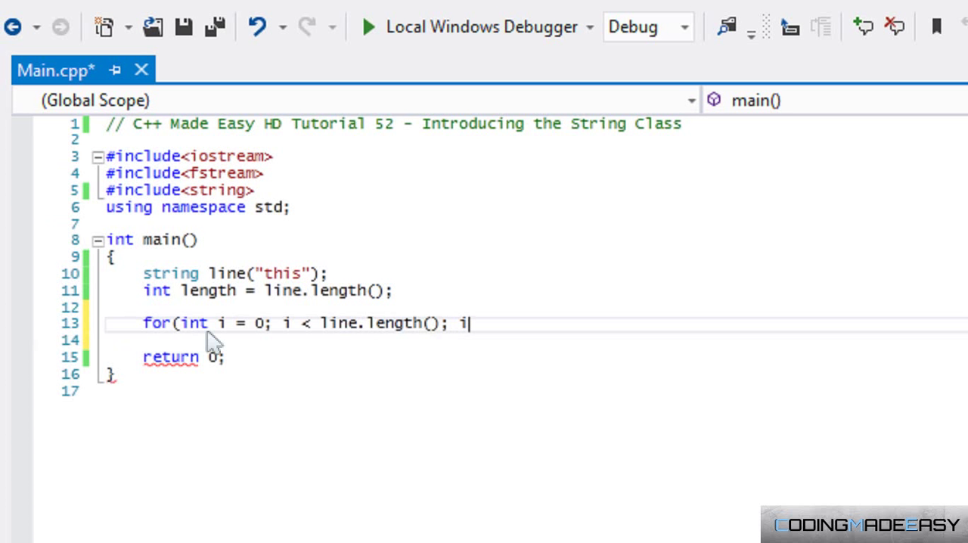
text(++))
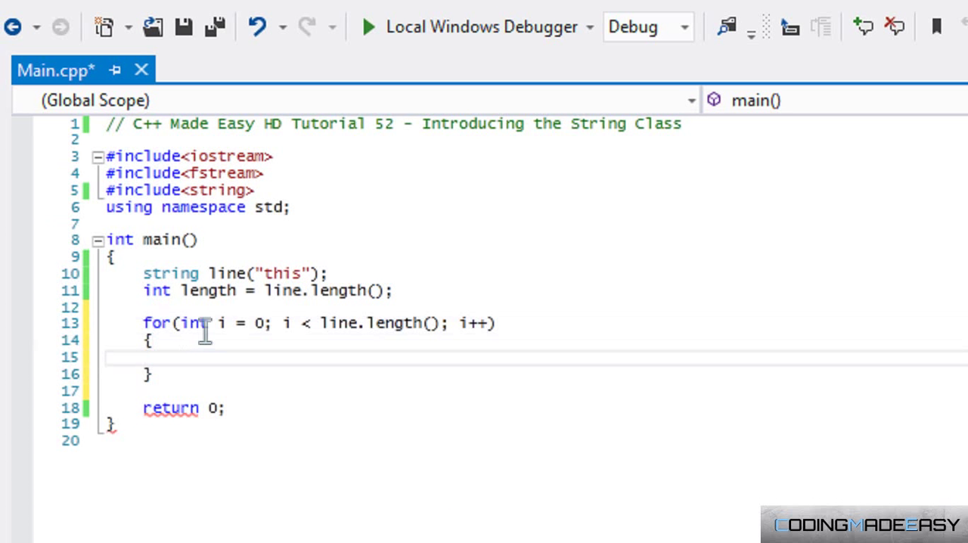
Step: Print line[i] followed by spaces inside the loop and cout << endl; after it
text(cout <<)
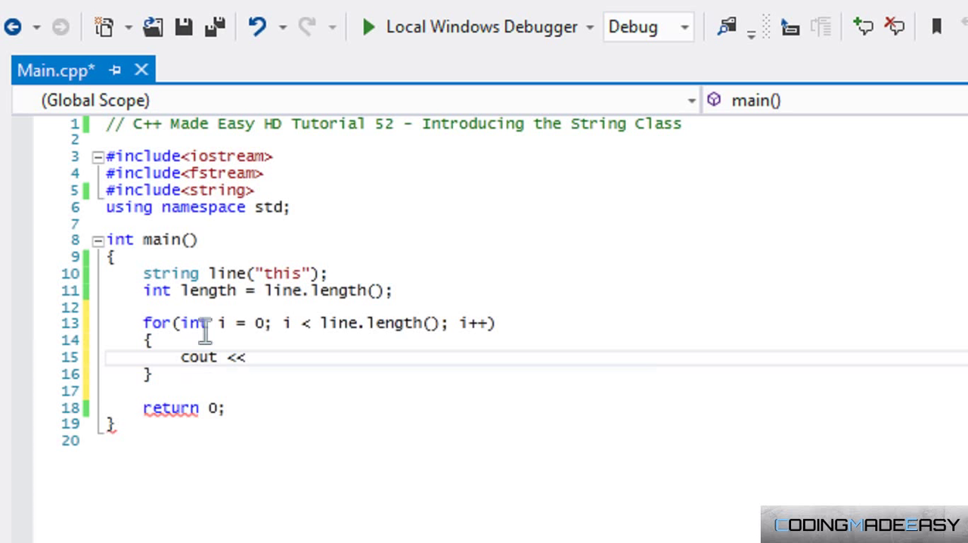
text(line[)
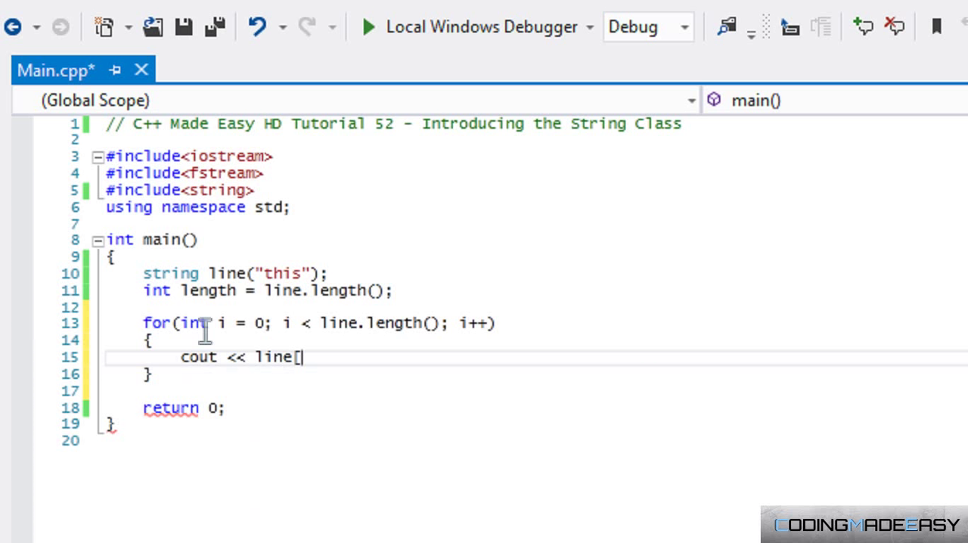
text(i] <)
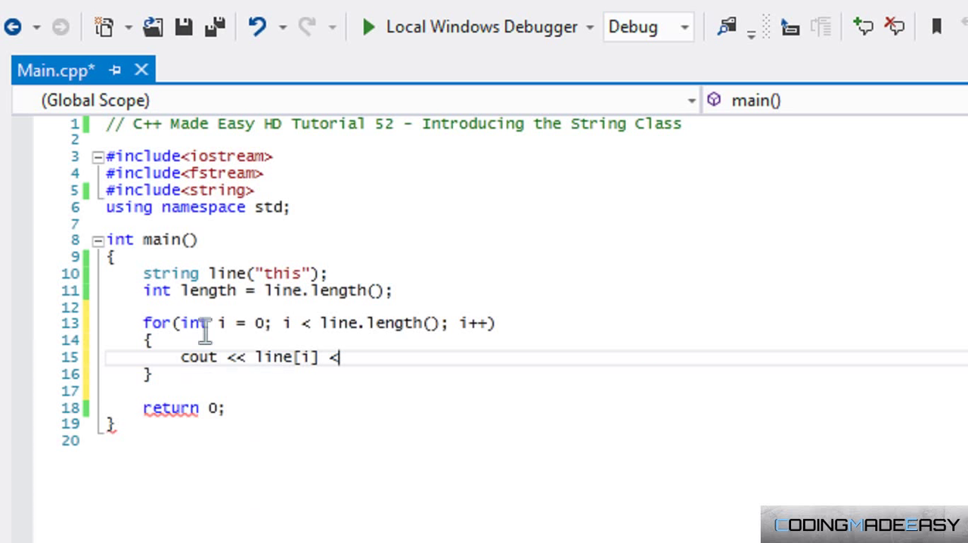
key(BackSpace)
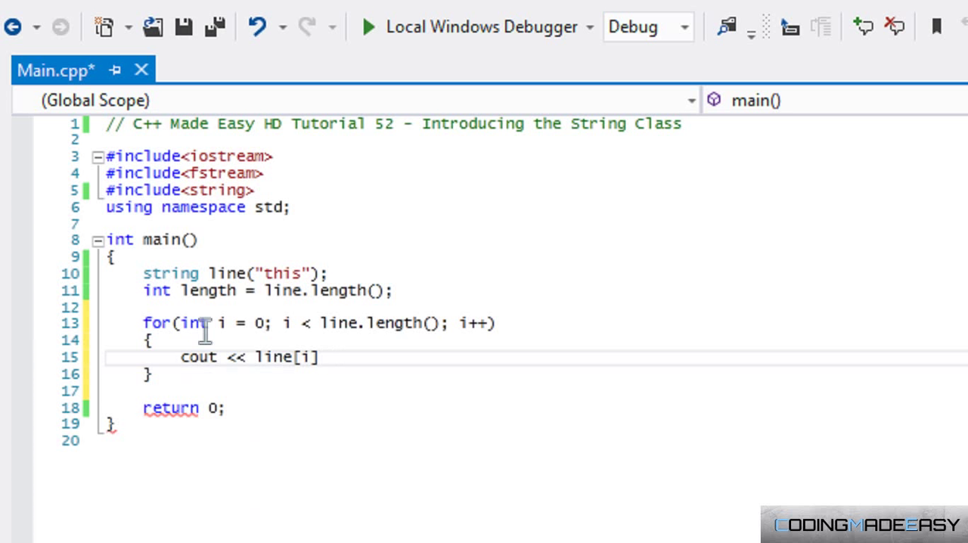
text(<< "   ";)
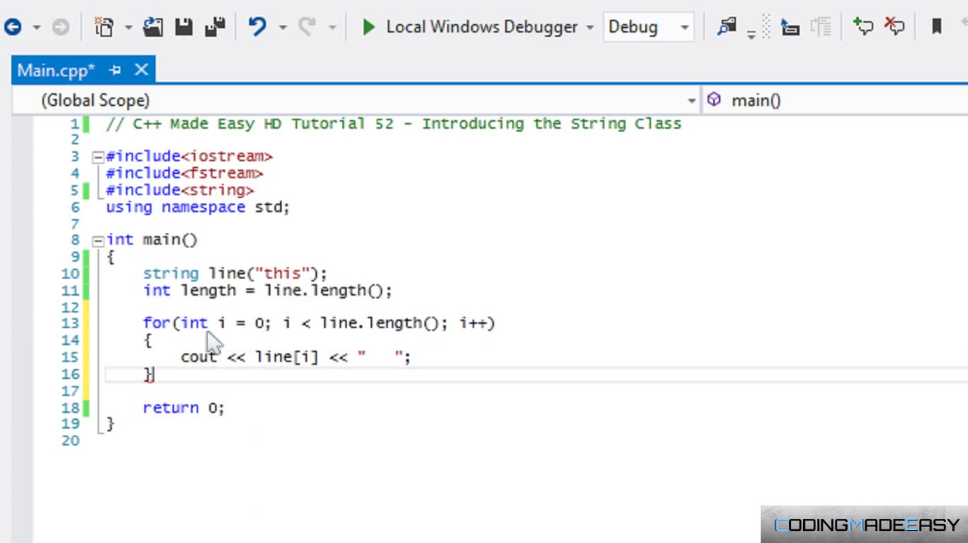
text(cout << endl;)
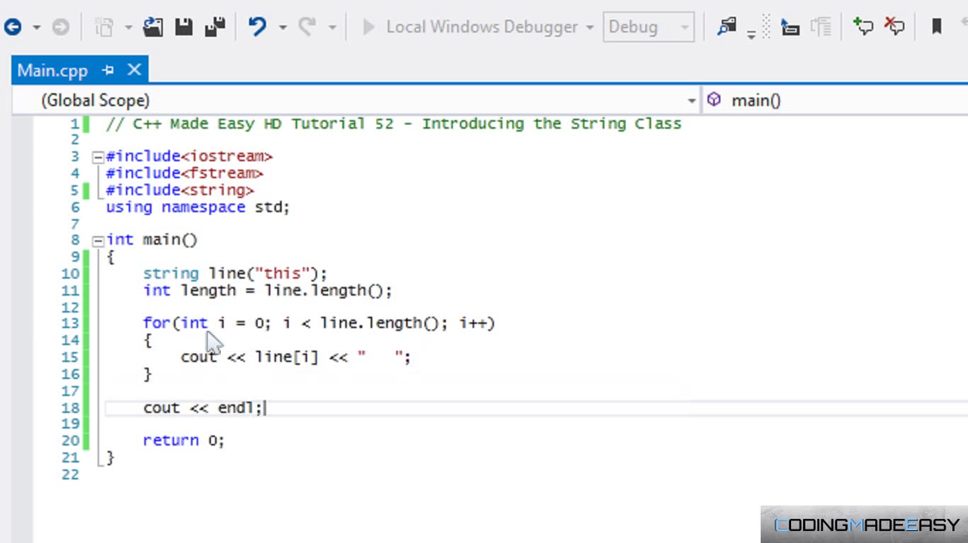
Step: Run the program to see t h i s printed in the console
click(369, 27)
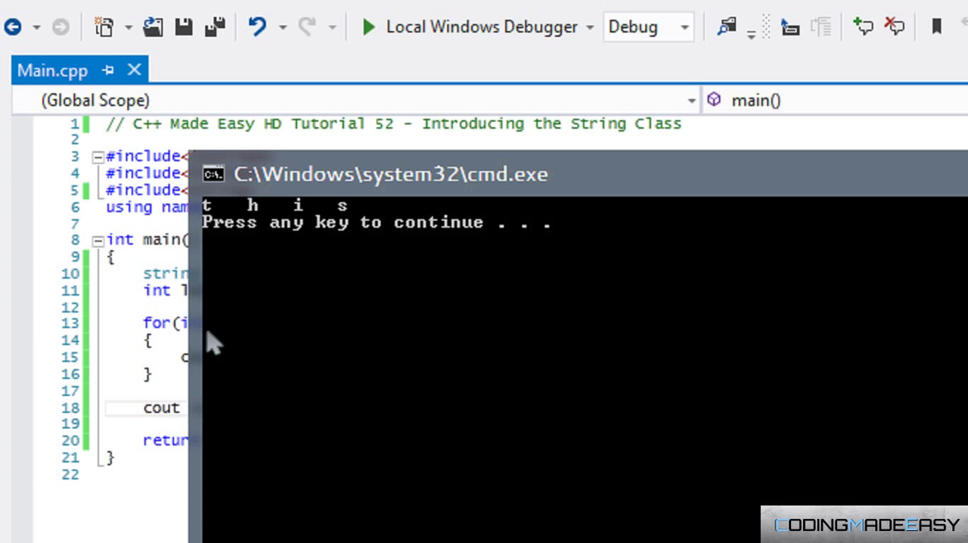
mouse_move(336, 227)
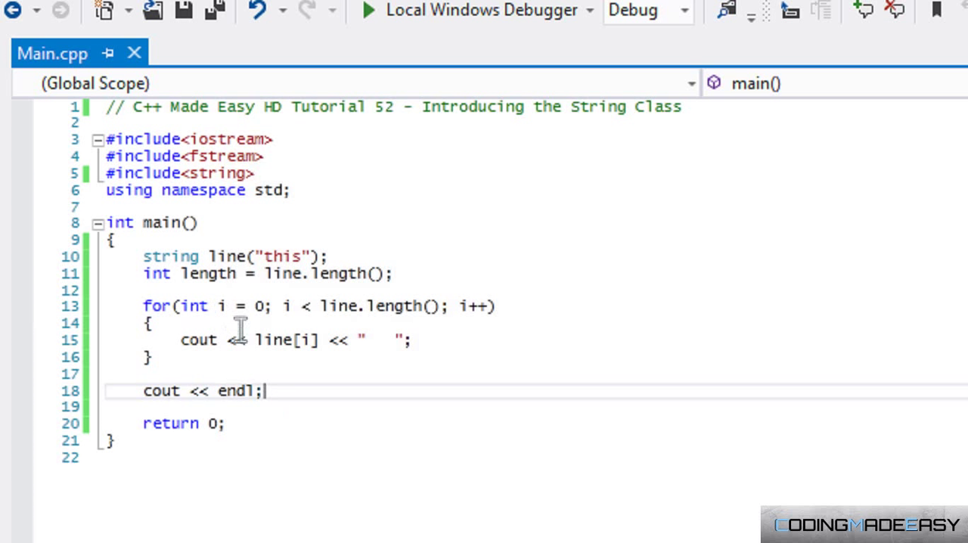
mouse_move(271, 370)
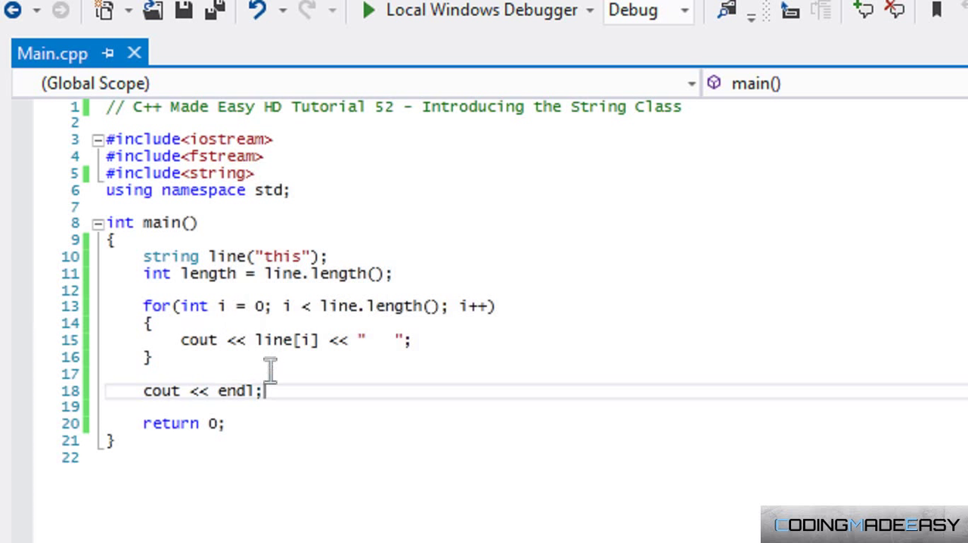
mouse_move(384, 345)
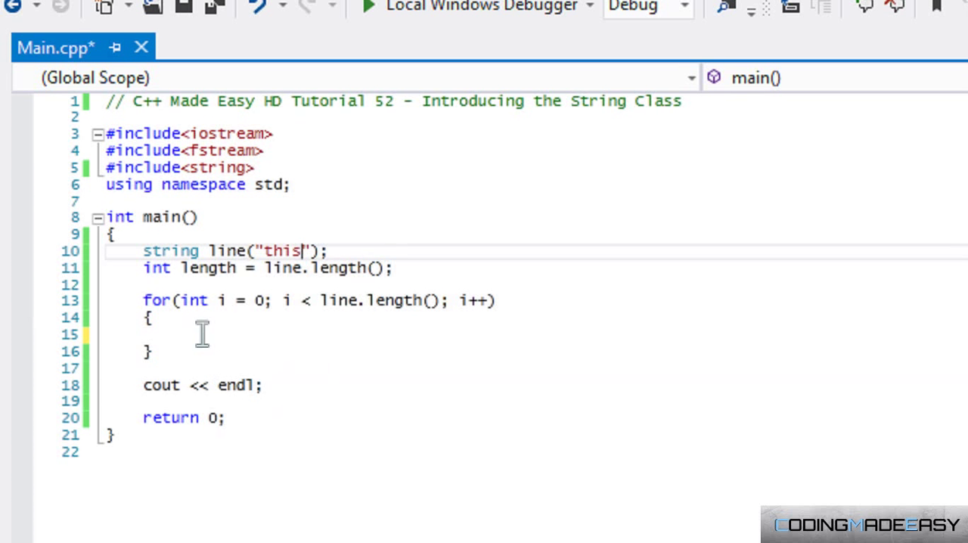
Step: Write the condition if(line[i] == 's') inside the loop
text(if)
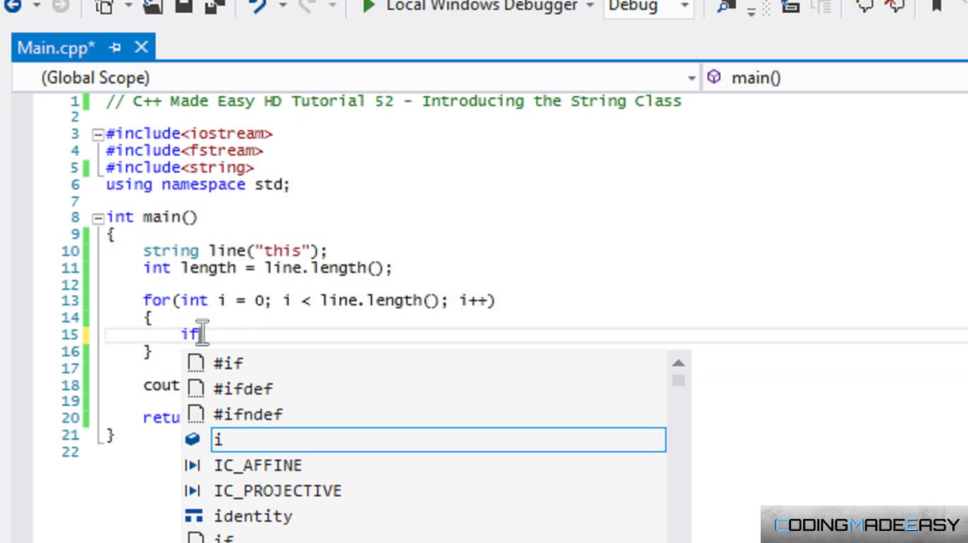
text((li)
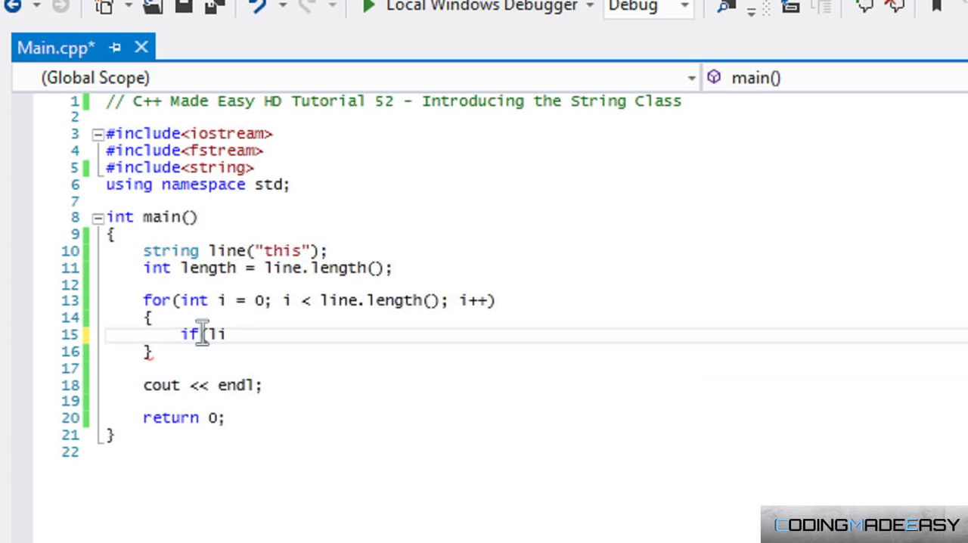
text(ine[0)
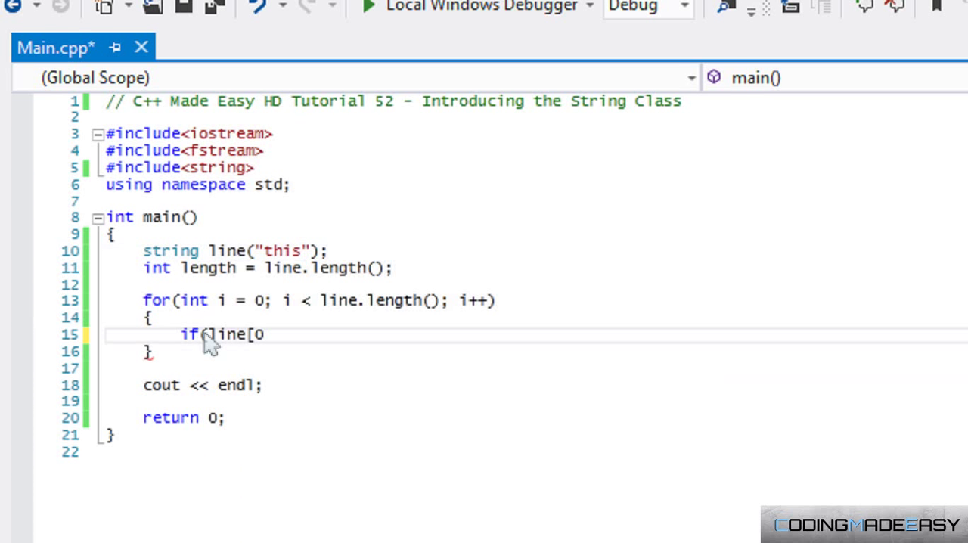
text(i] ==)
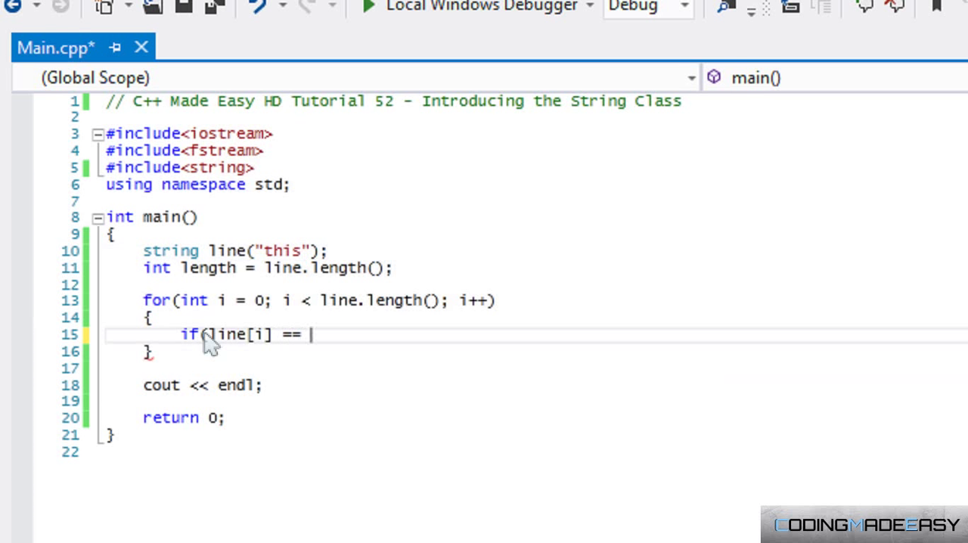
text("s")
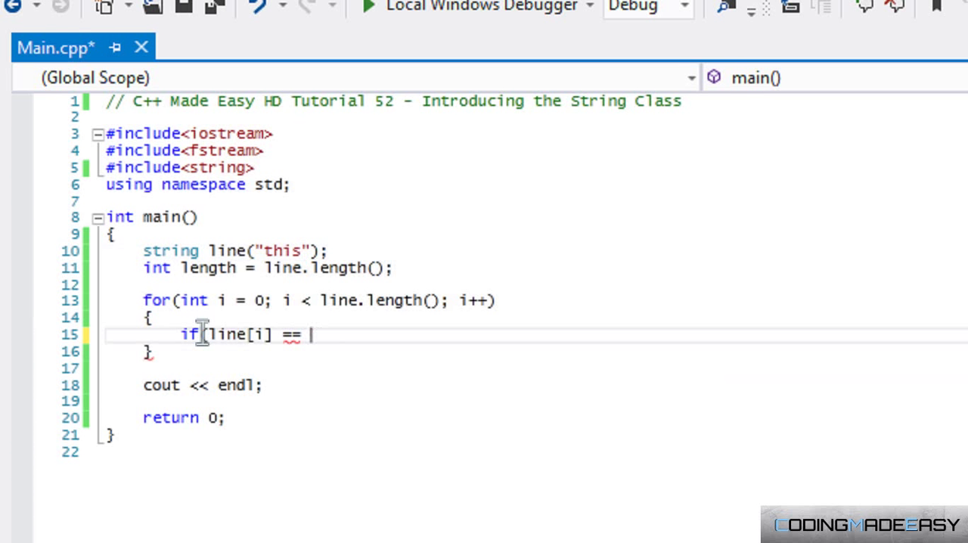
text('s'))
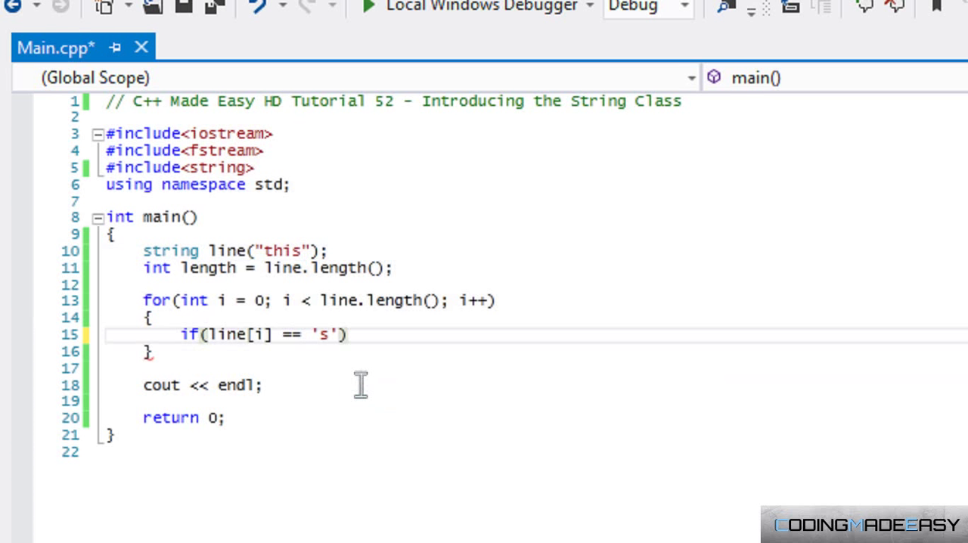
click(270, 335)
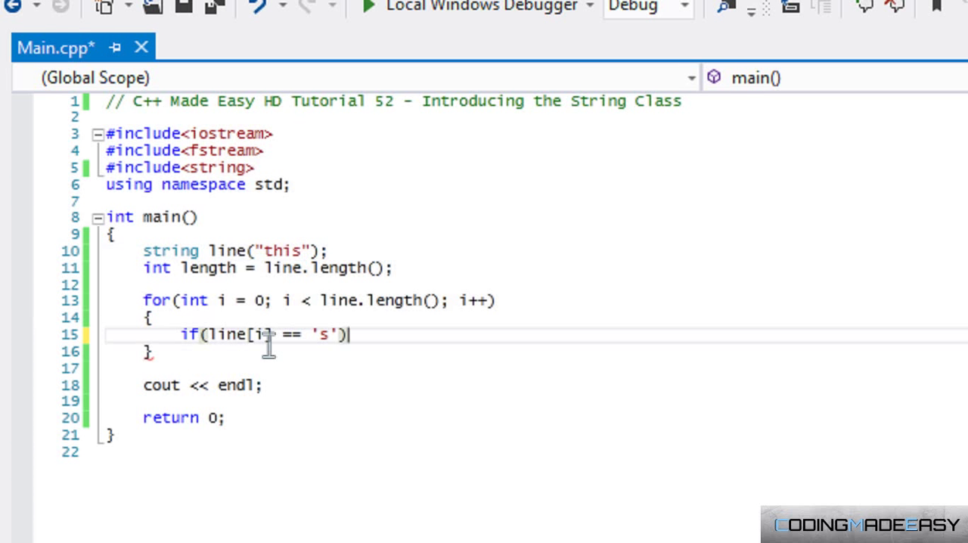
mouse_move(278, 251)
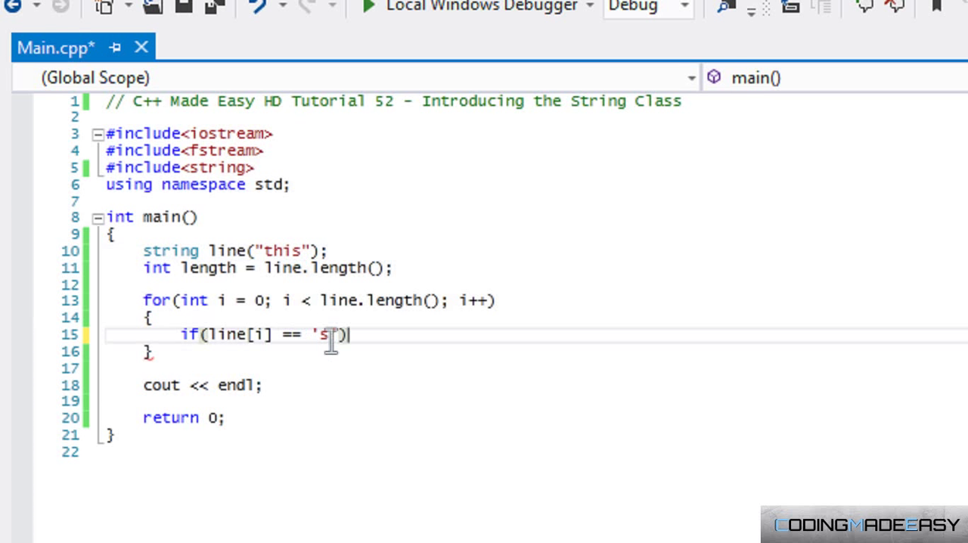
mouse_move(360, 336)
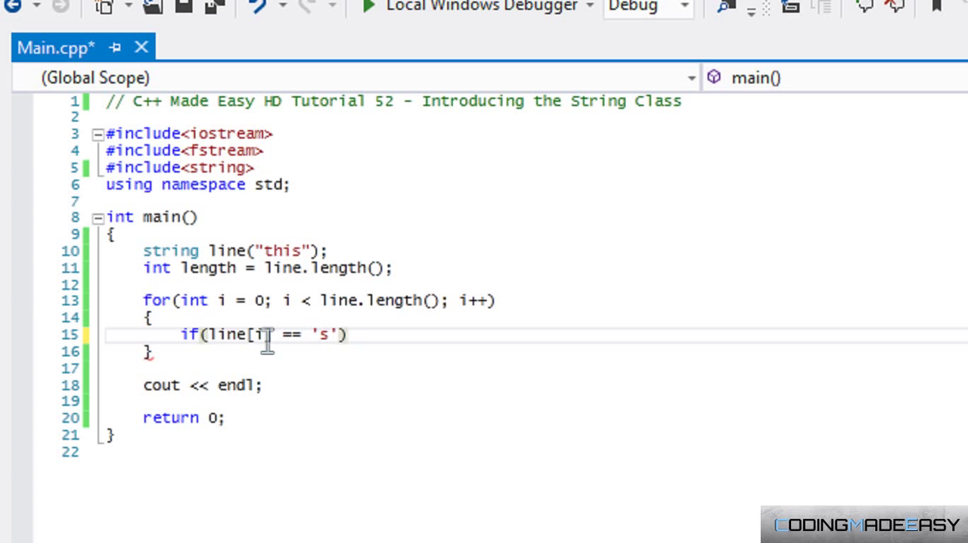
mouse_move(318, 341)
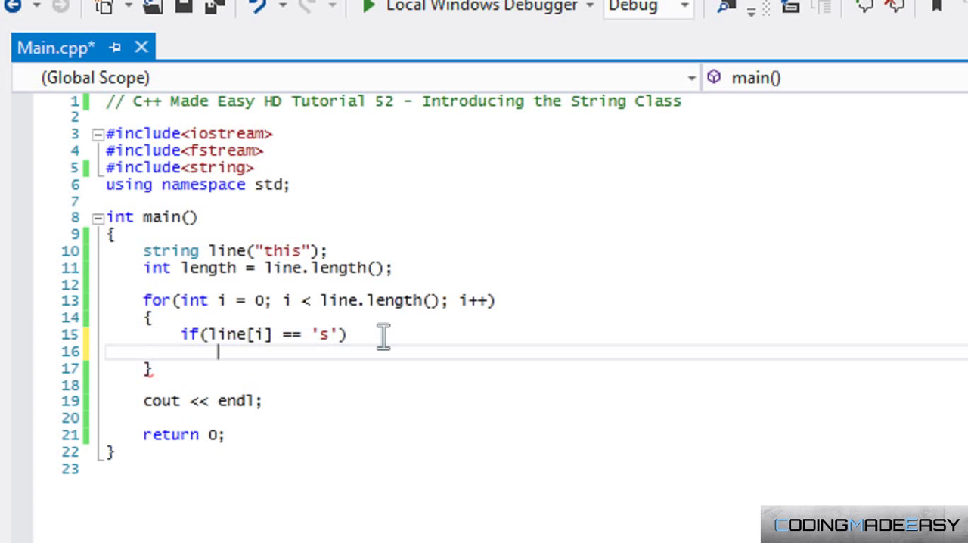
Step: Add cout << line[i]; as the if body so only 's' prints
text(cout << line[)
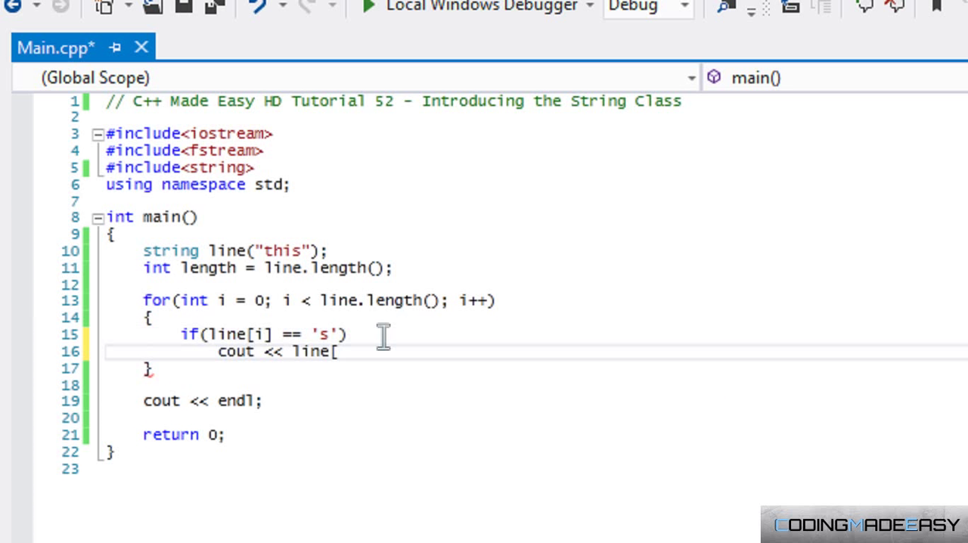
text(i];)
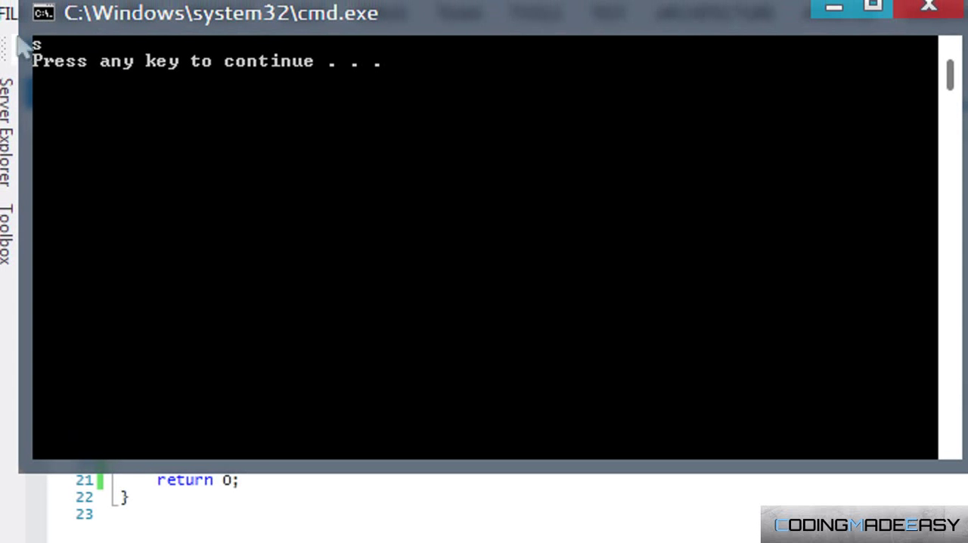
Step: Dismiss the console window and highlight the line[i] index in the condition while explaining
key(enter)
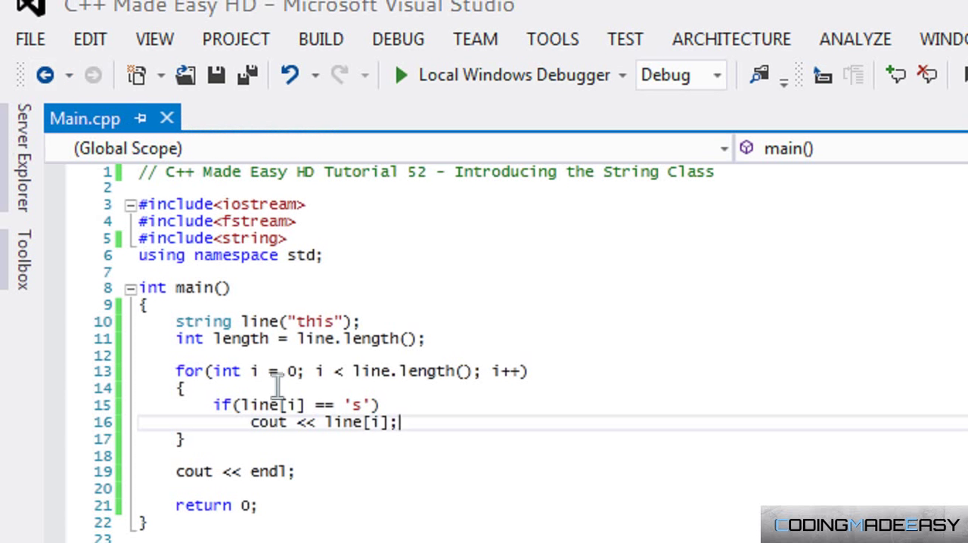
mouse_move(320, 342)
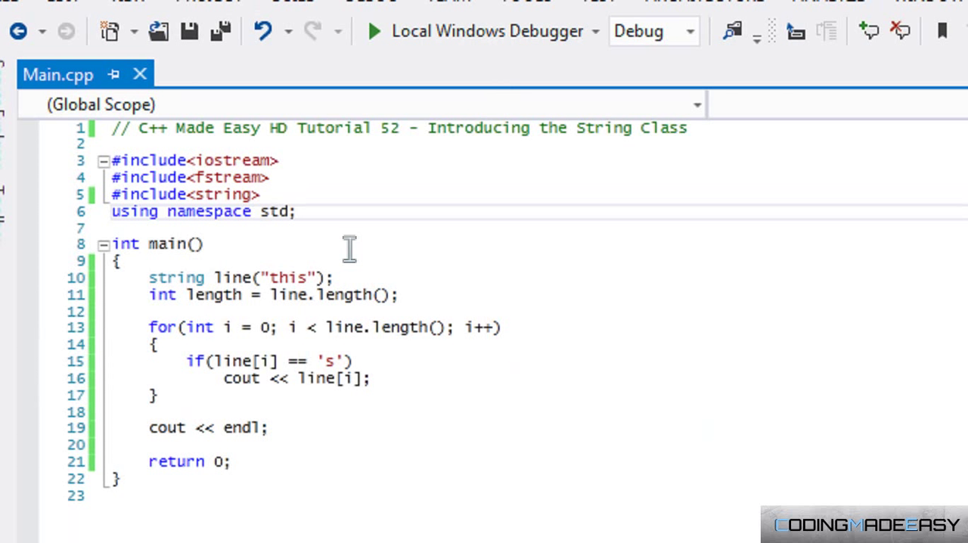
mouse_move(261, 360)
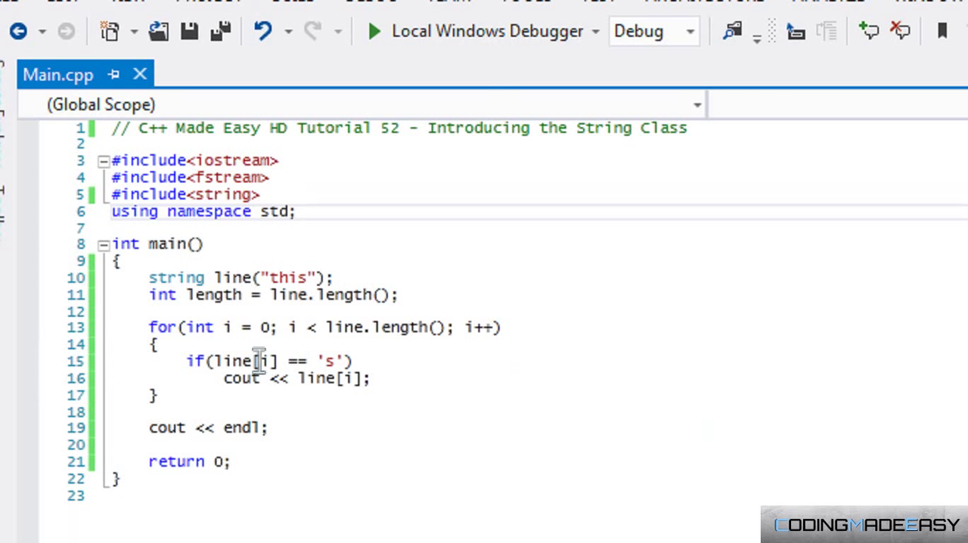
click(281, 327)
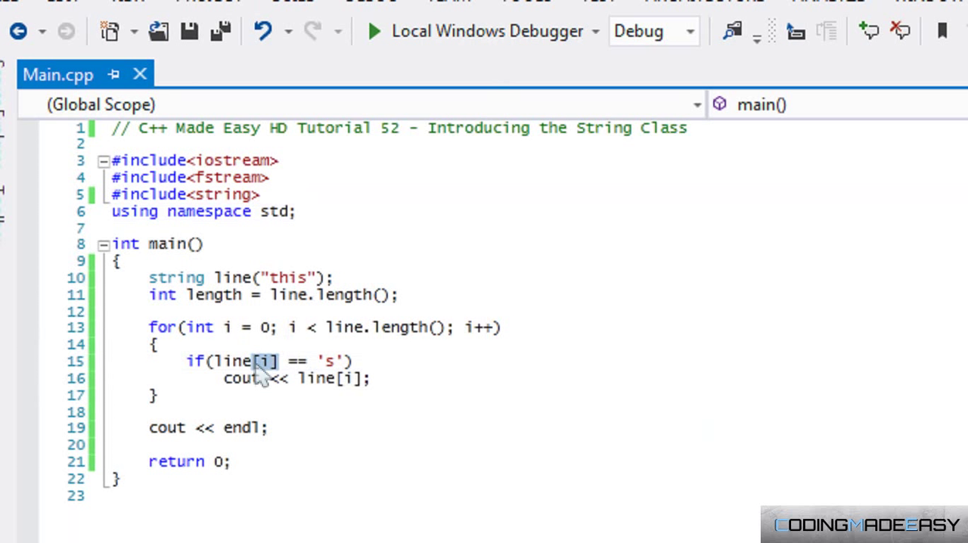
mouse_move(340, 371)
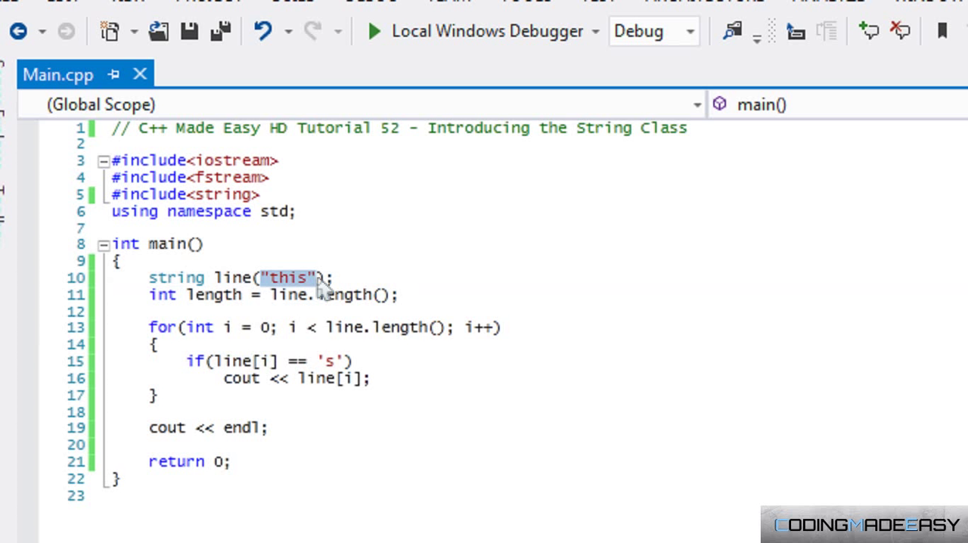
mouse_move(790, 124)
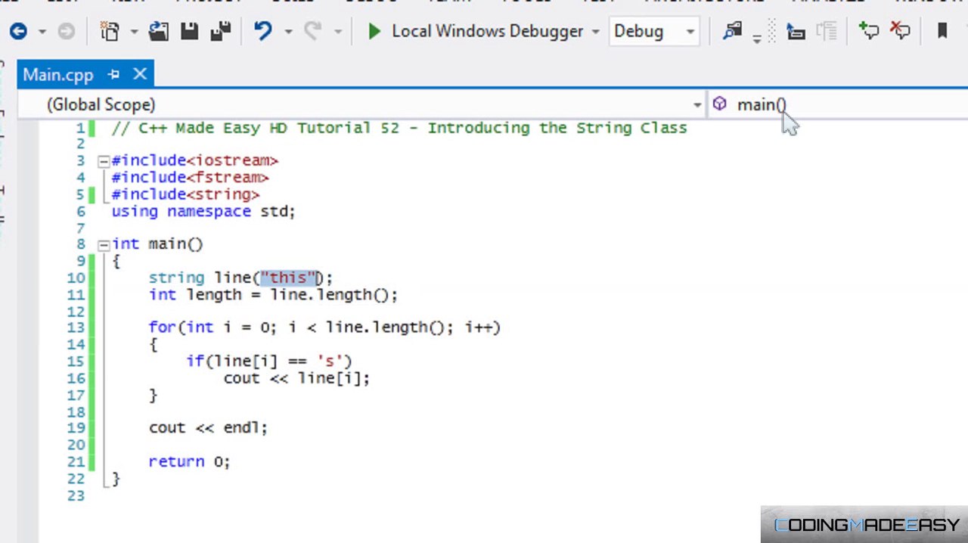